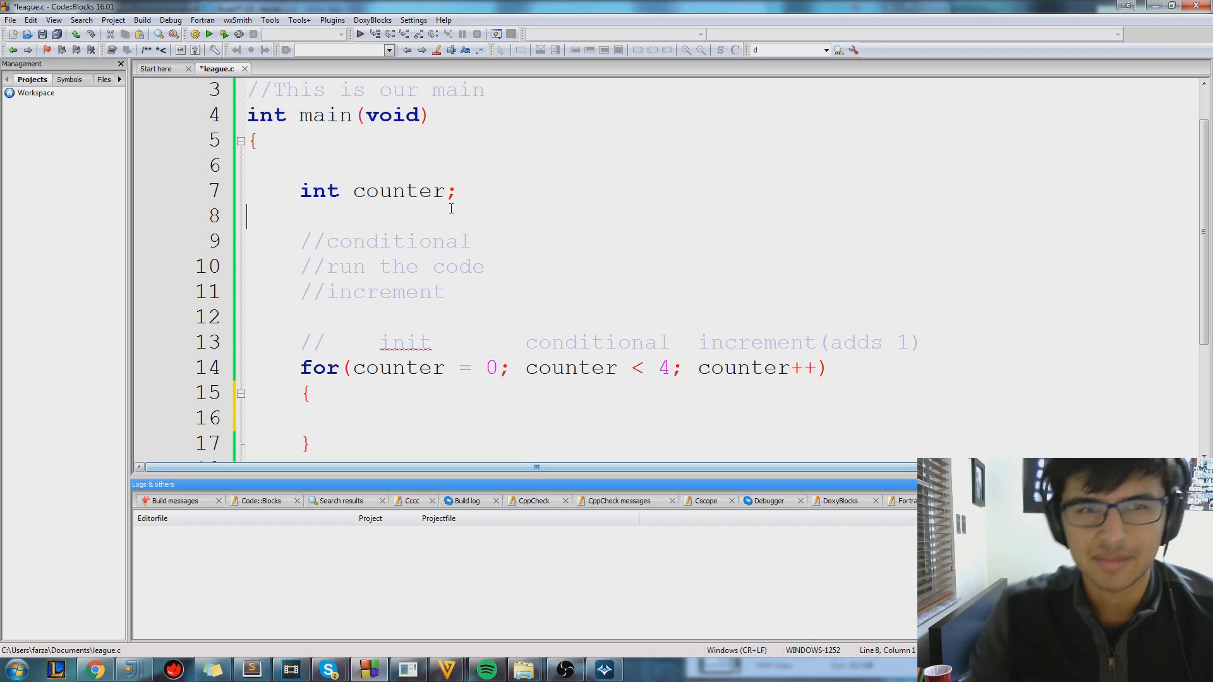
Remove the placeholder print lines from the for loop
{"action": "scroll", "scroll_direction": "down", "scroll_amount": 3}
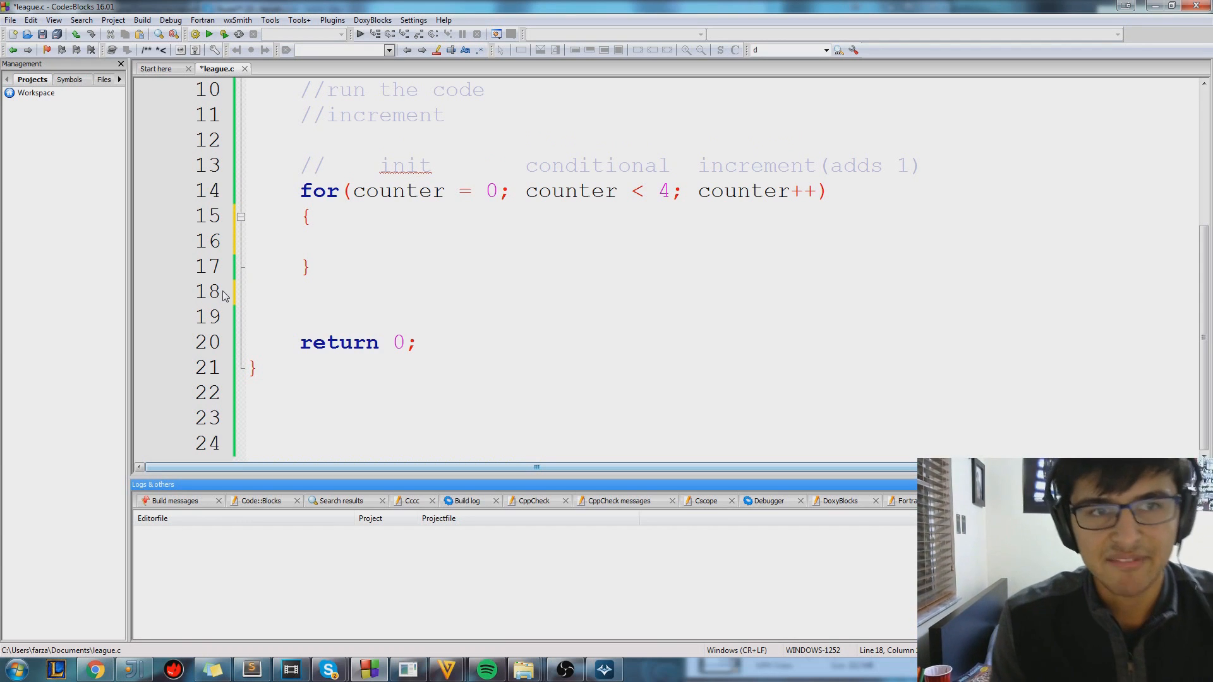
{"action": "type", "text": "print"}
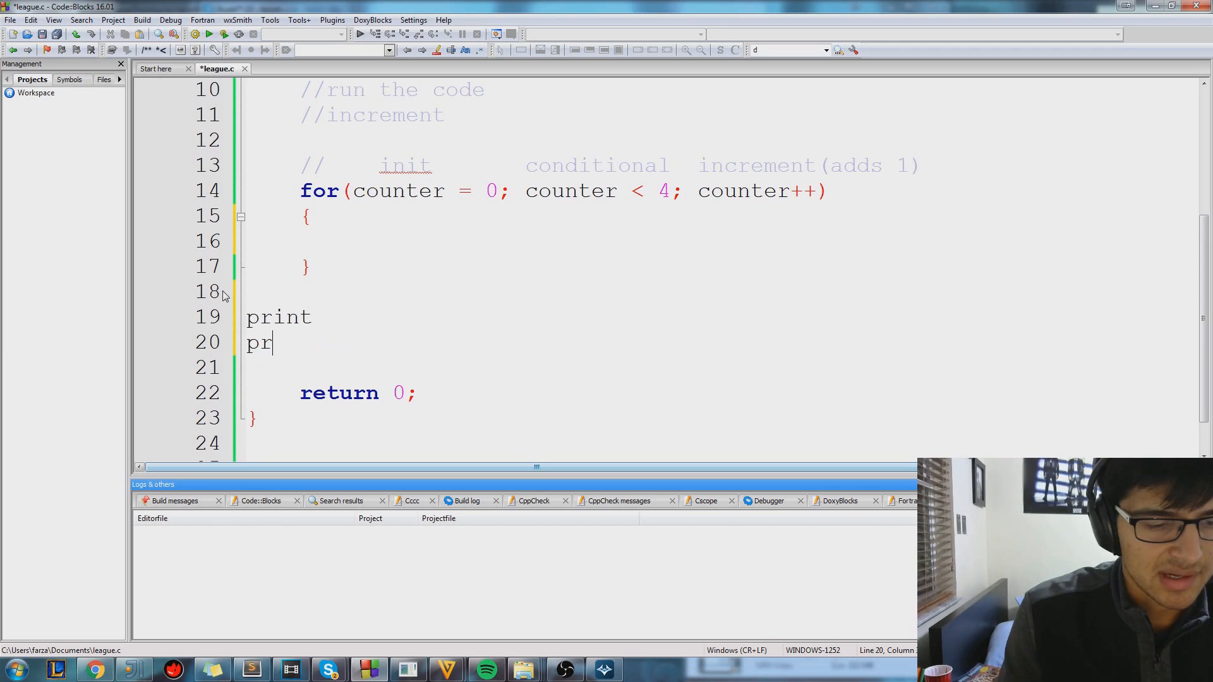
{"action": "type", "text": "int"}
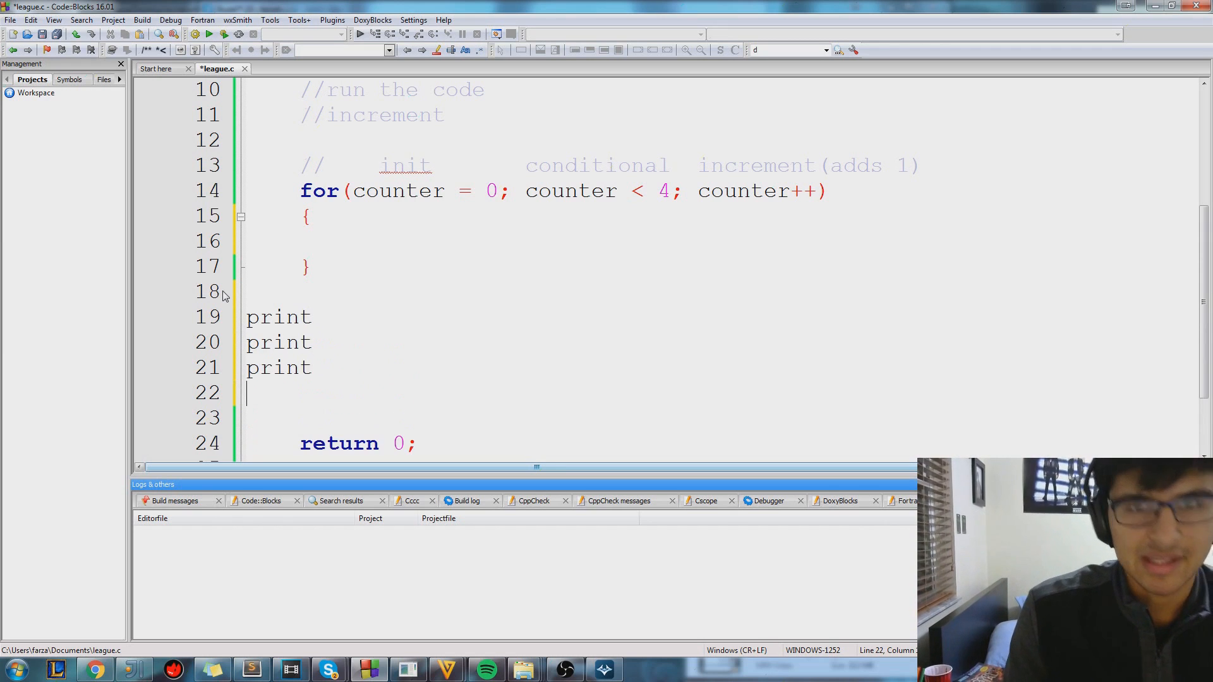
{"action": "type", "text": "print"}
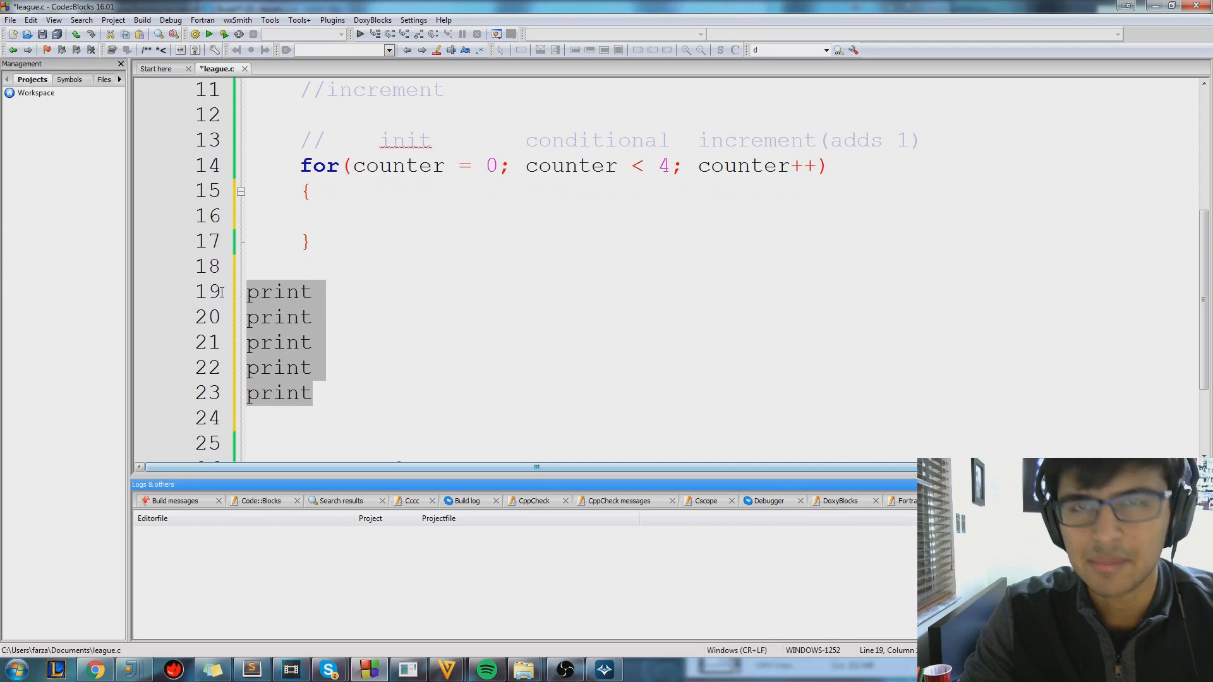
{"action": "mouse_move", "coordinate": [206, 302]}
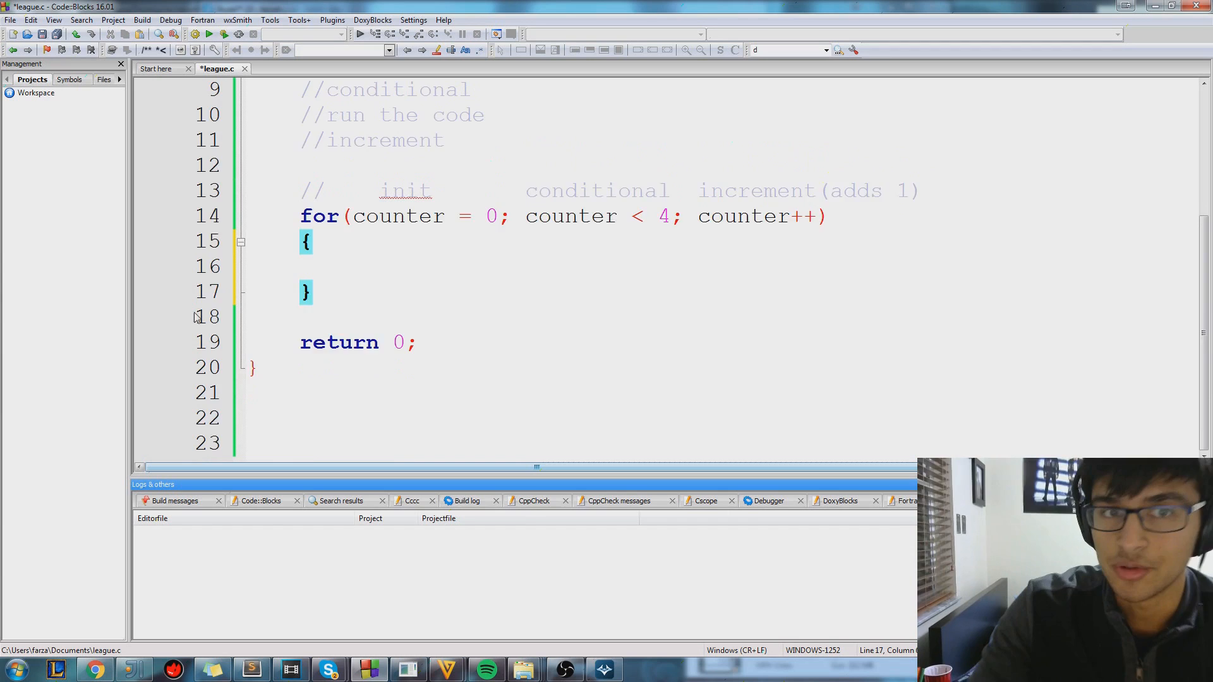
{"action": "scroll", "scroll_direction": "up", "scroll_amount": 3}
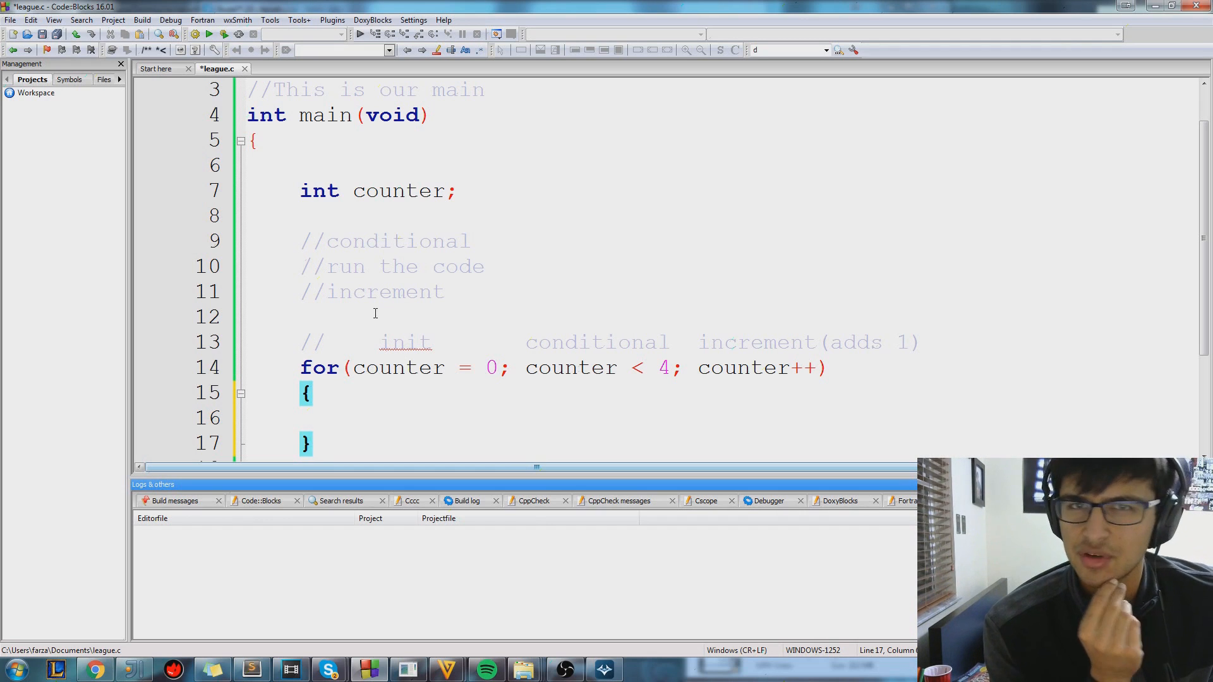
Write printf("Please stop feeding"); inside the empty loop body on line 16
{"action": "left_click", "coordinate": [369, 416]}
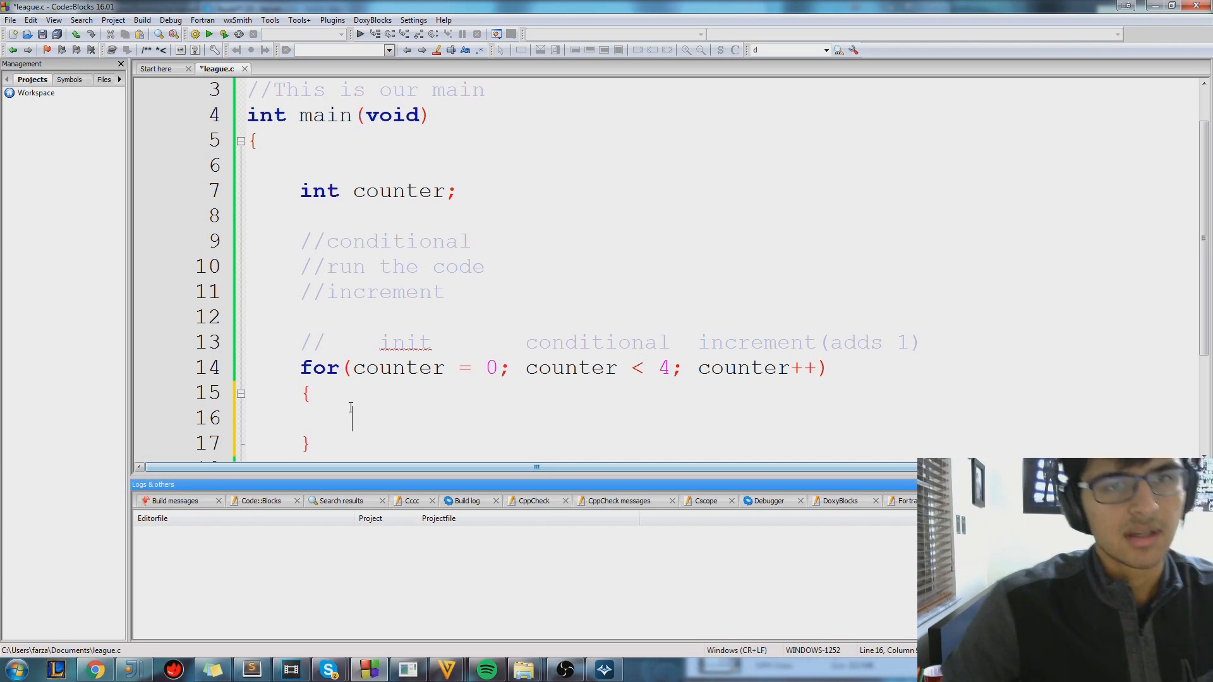
{"action": "type", "text": "printf"}
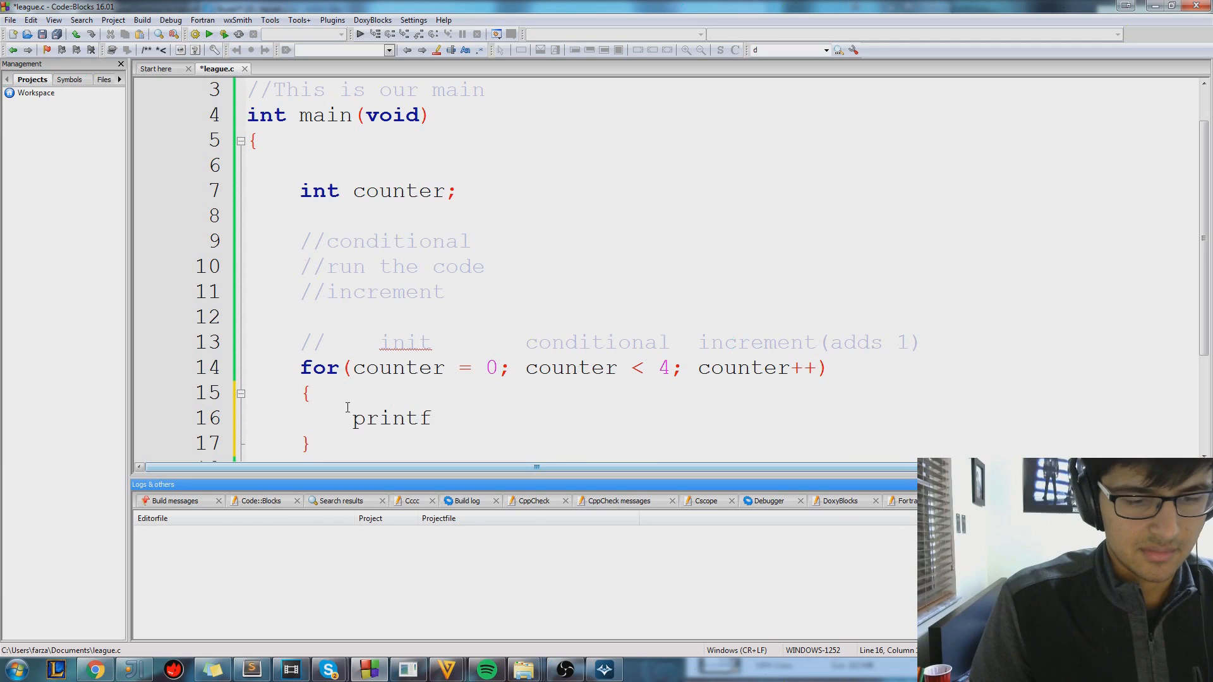
{"action": "type", "text": "(\"Please s"}
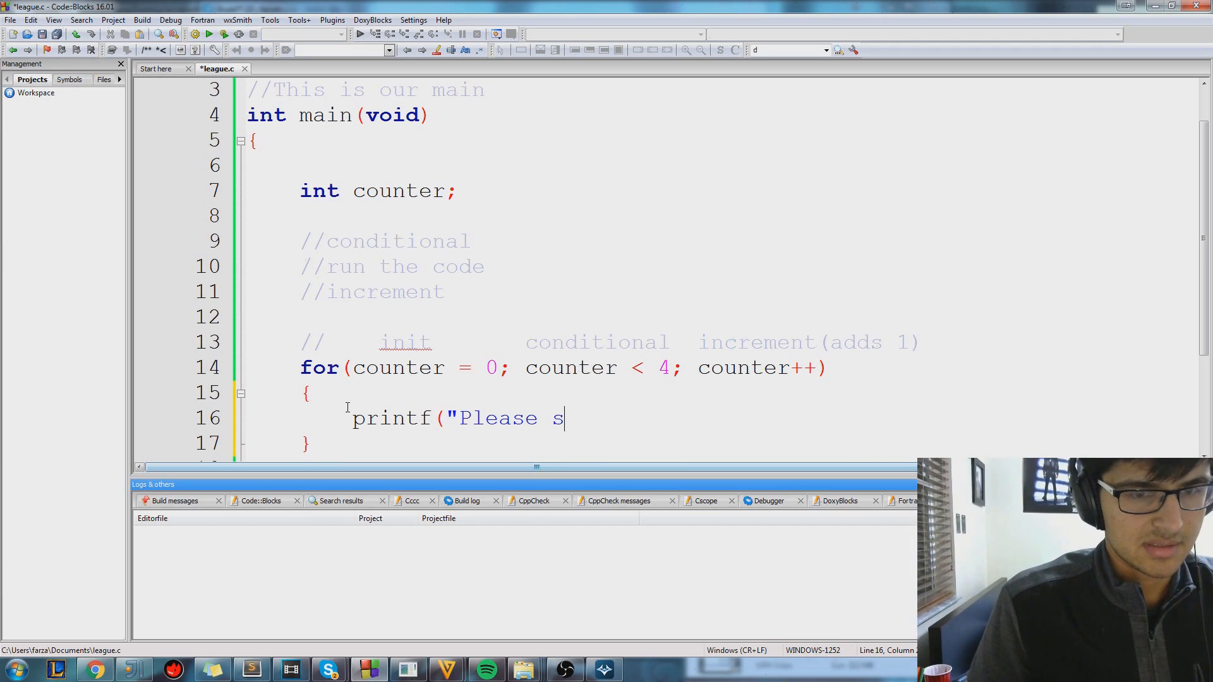
{"action": "type", "text": "top feeding\");"}
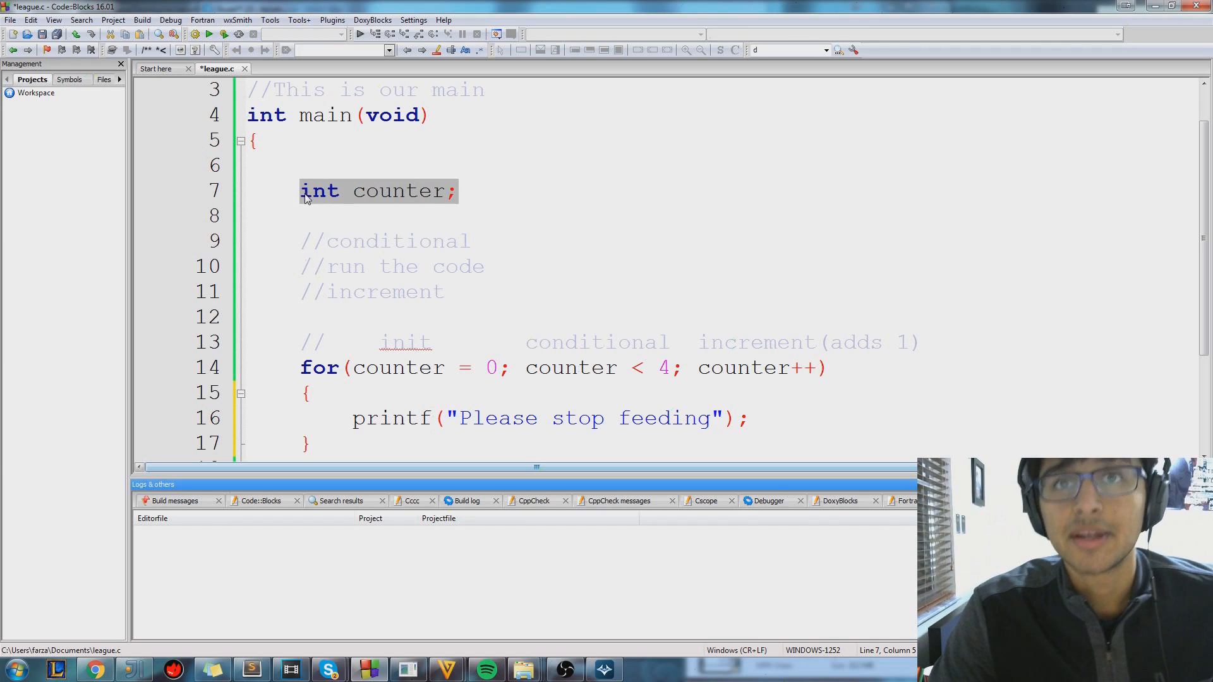
{"action": "mouse_move", "coordinate": [376, 196]}
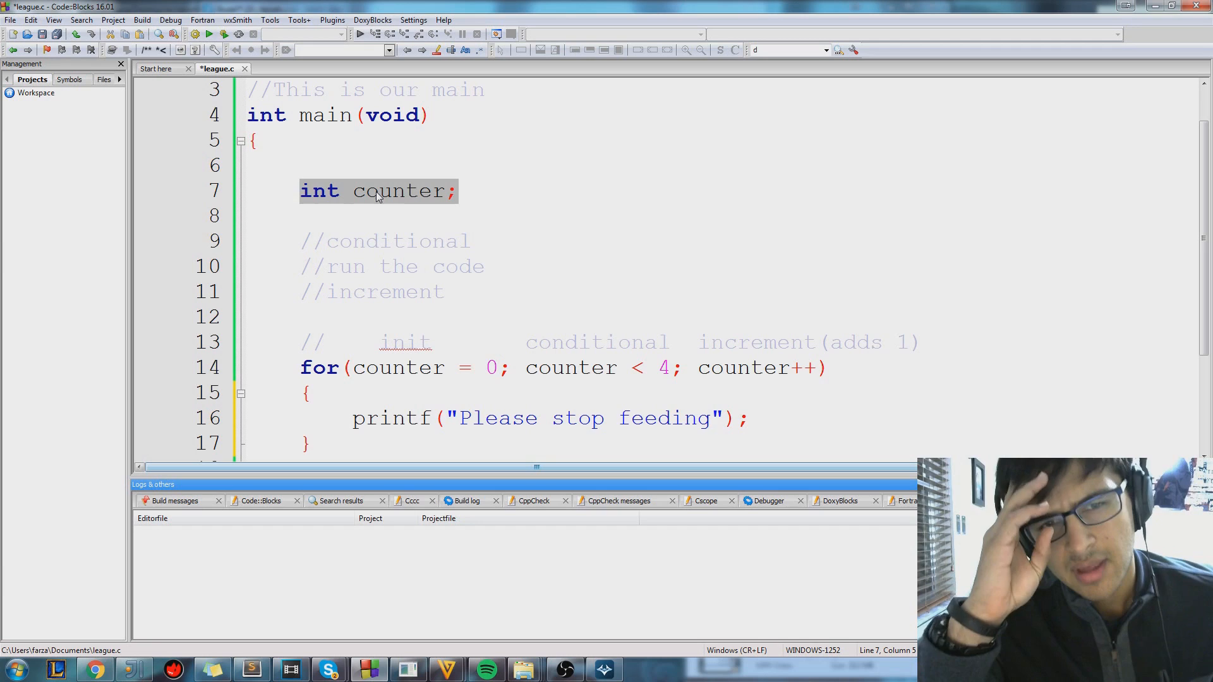
{"action": "scroll", "scroll_direction": "down", "scroll_amount": 3}
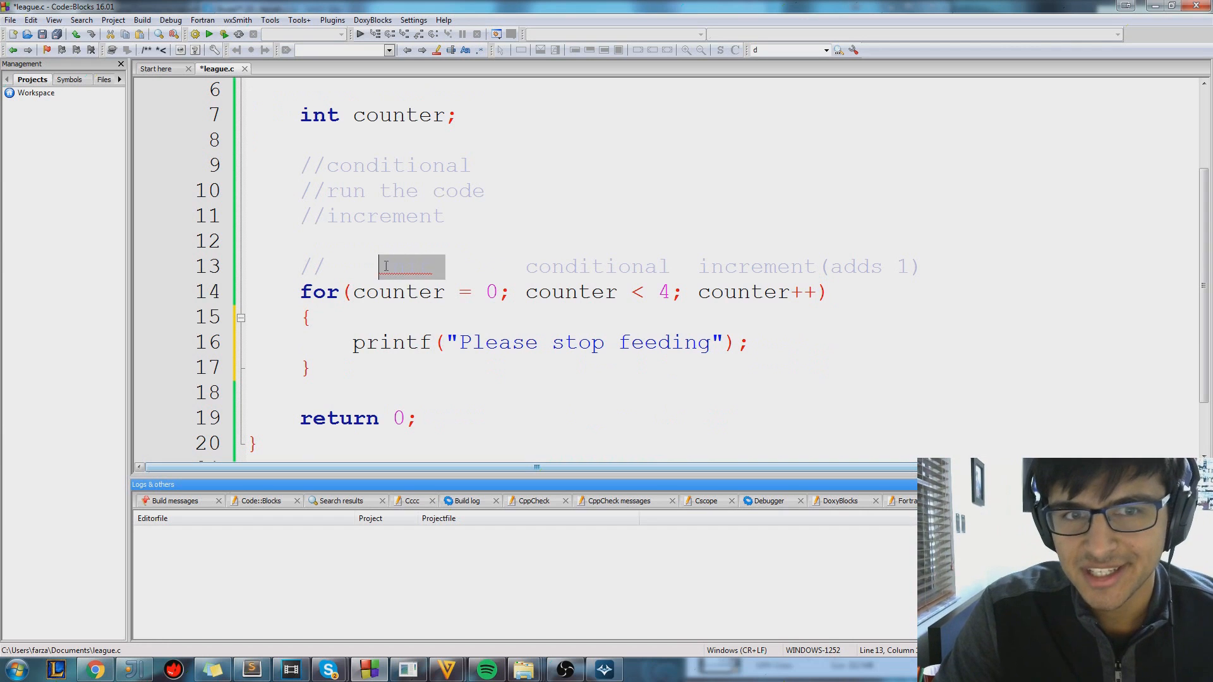
{"action": "type", "text": "init"}
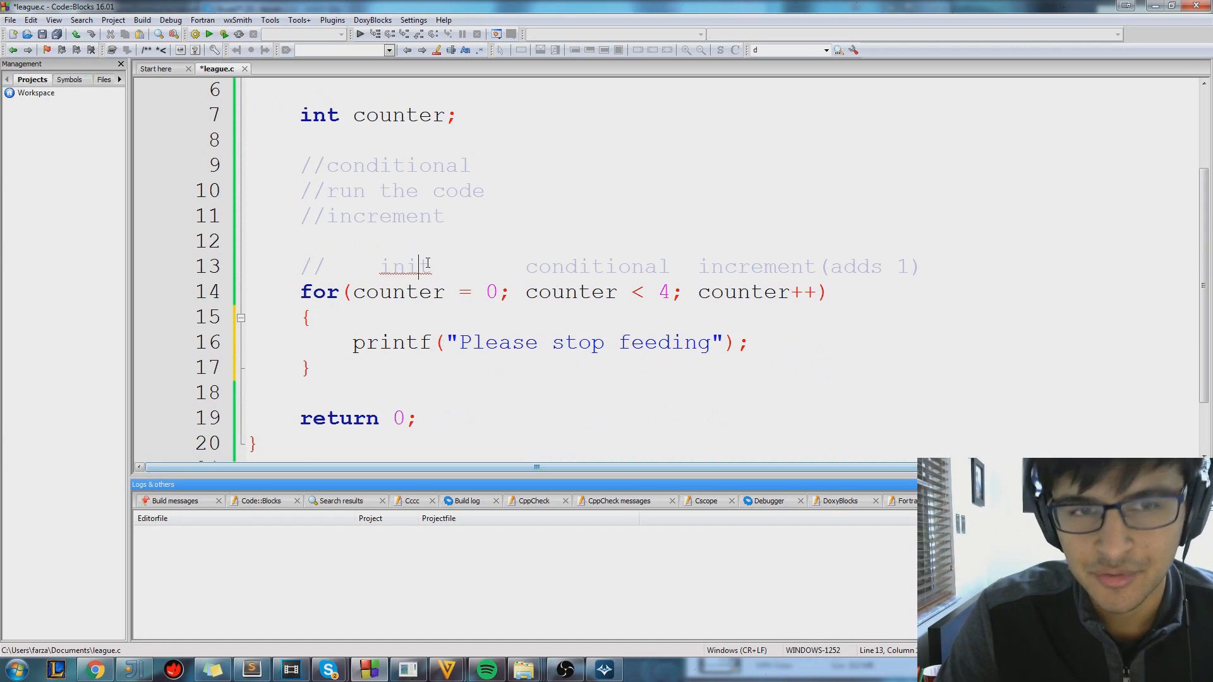
{"action": "left_click", "coordinate": [349, 292]}
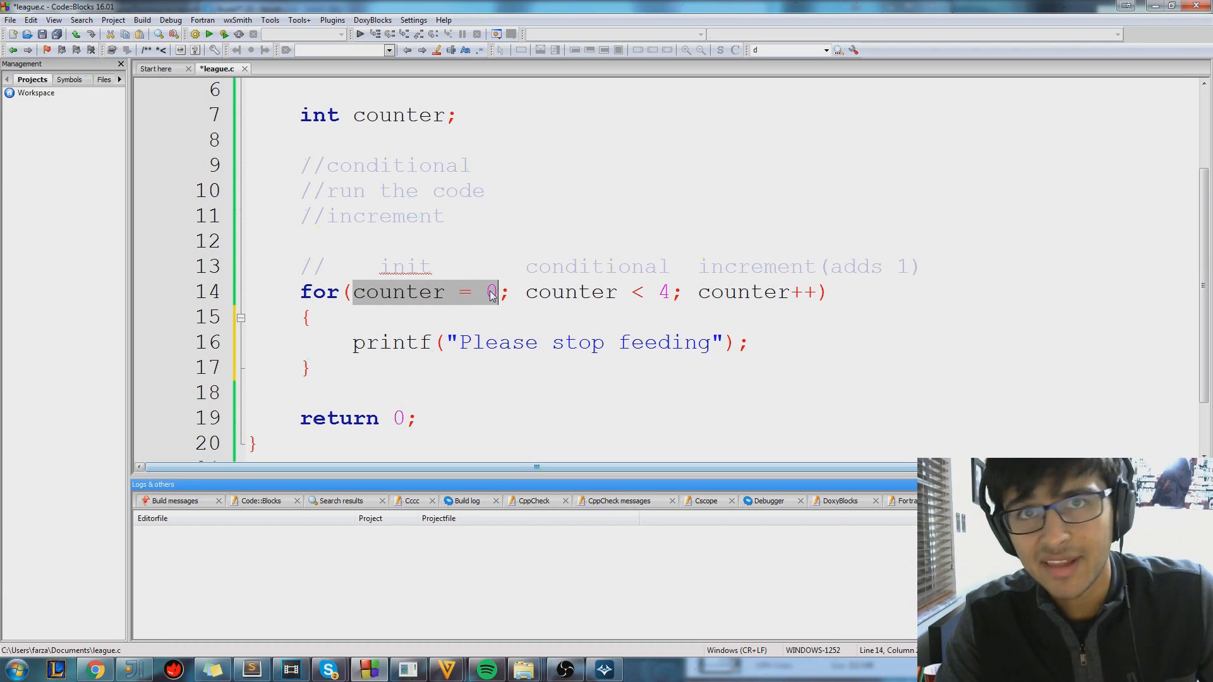
{"action": "mouse_move", "coordinate": [466, 175]}
{"action": "type", "text": "2. "}
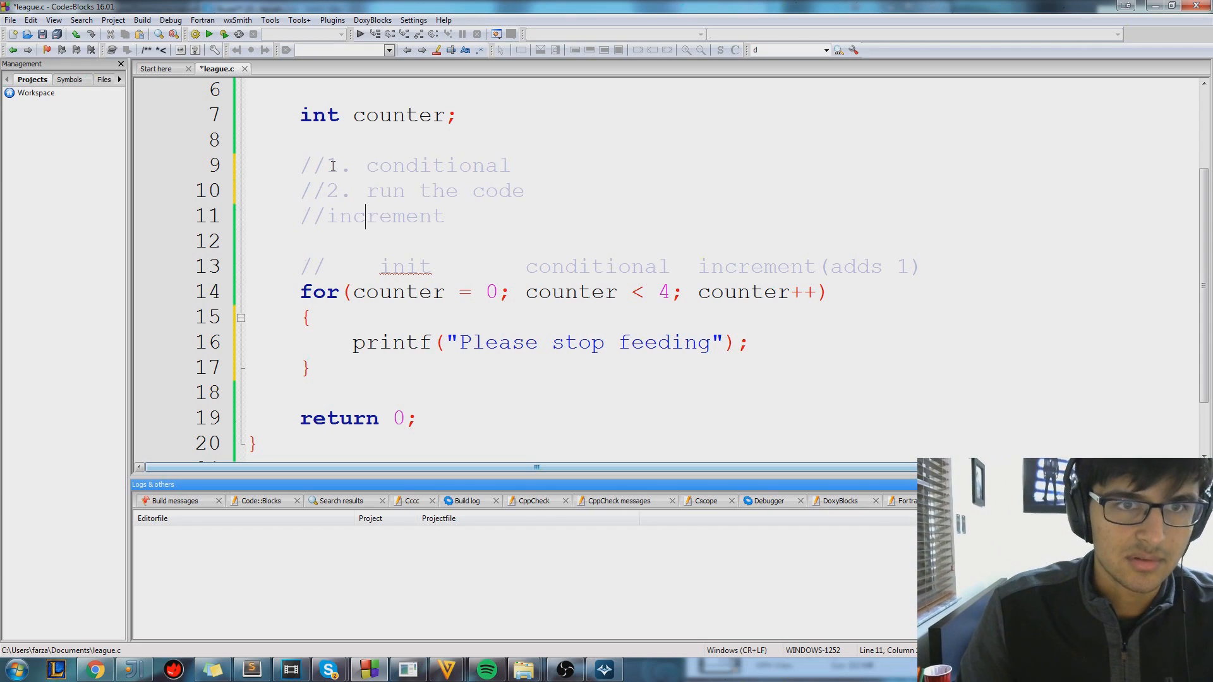
Number the loop comments: 0. init, 1. conditional, 2. run the code, 3. increment
{"action": "type", "text": "4"}
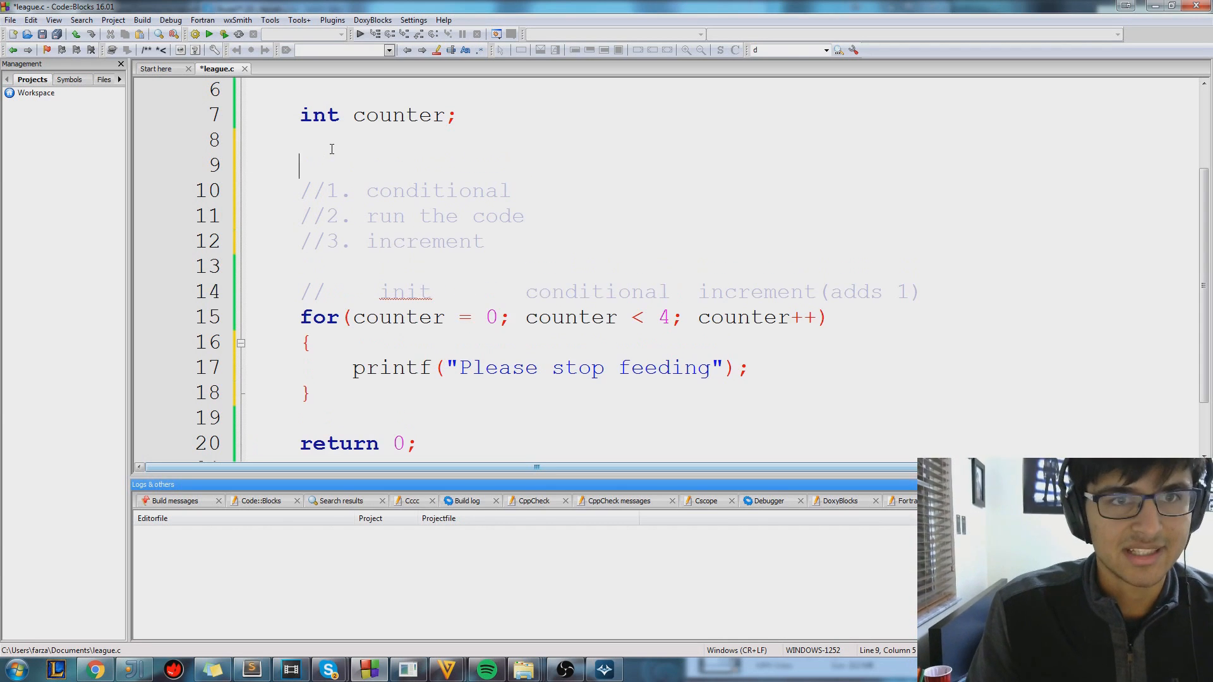
{"action": "type", "text": "//0. init"}
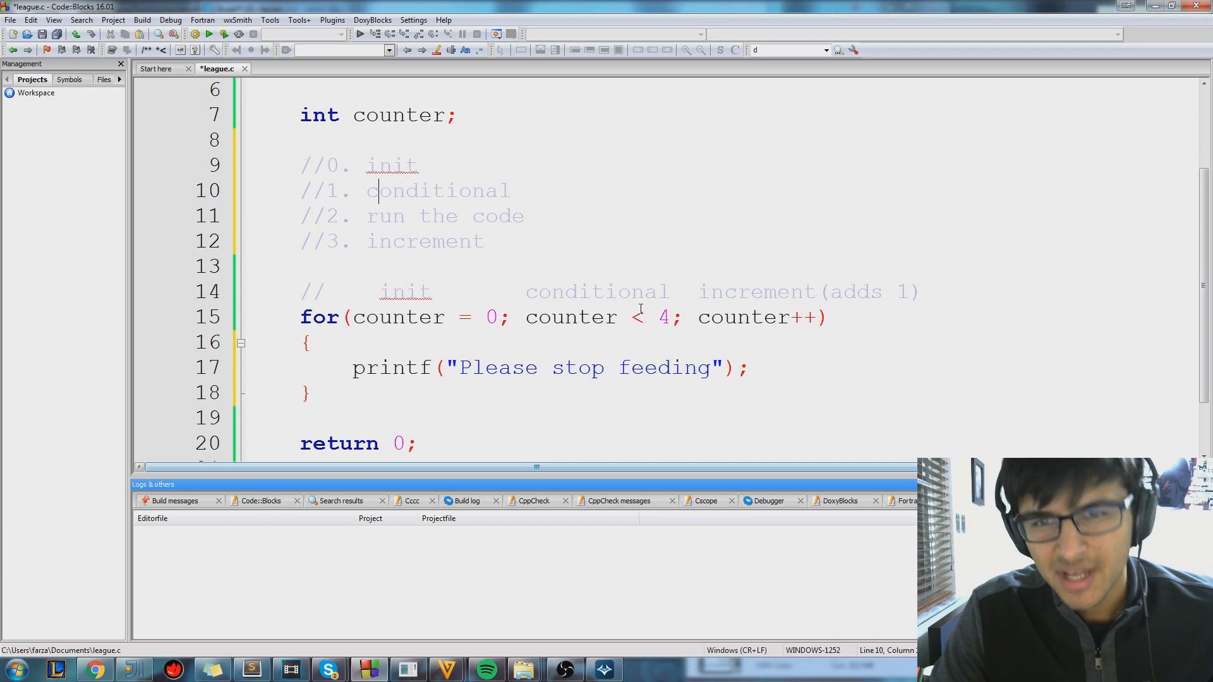
{"action": "mouse_move", "coordinate": [534, 317]}
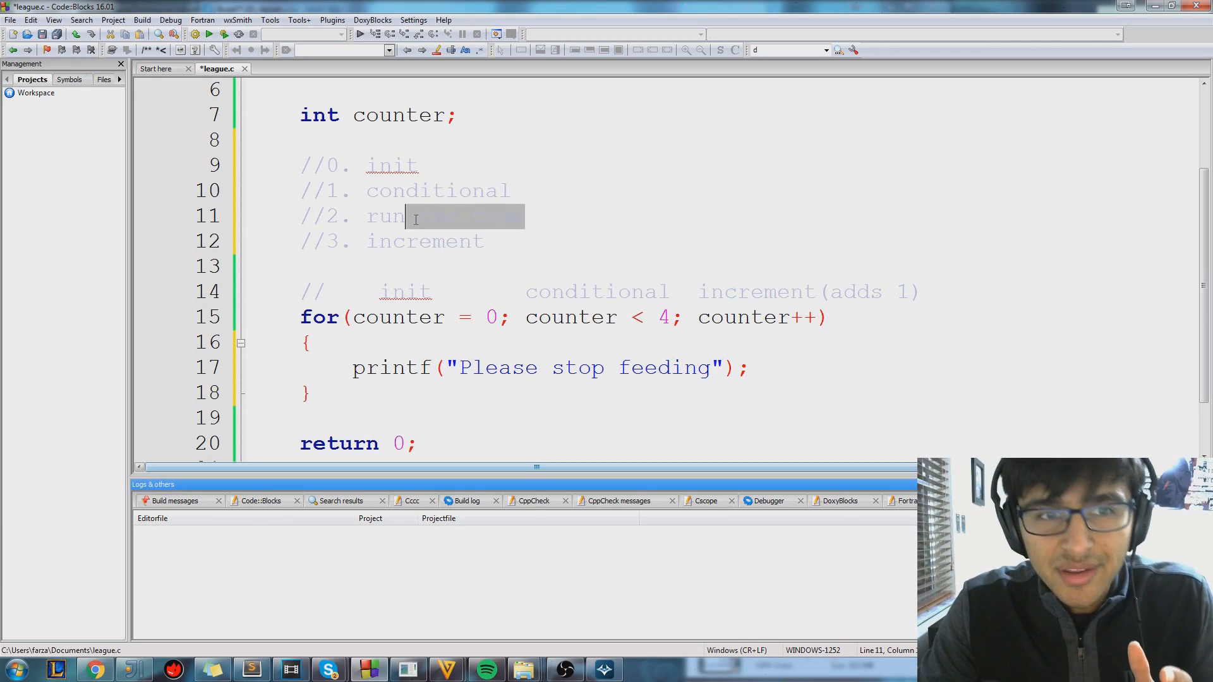
{"action": "type", "text": "the code"}
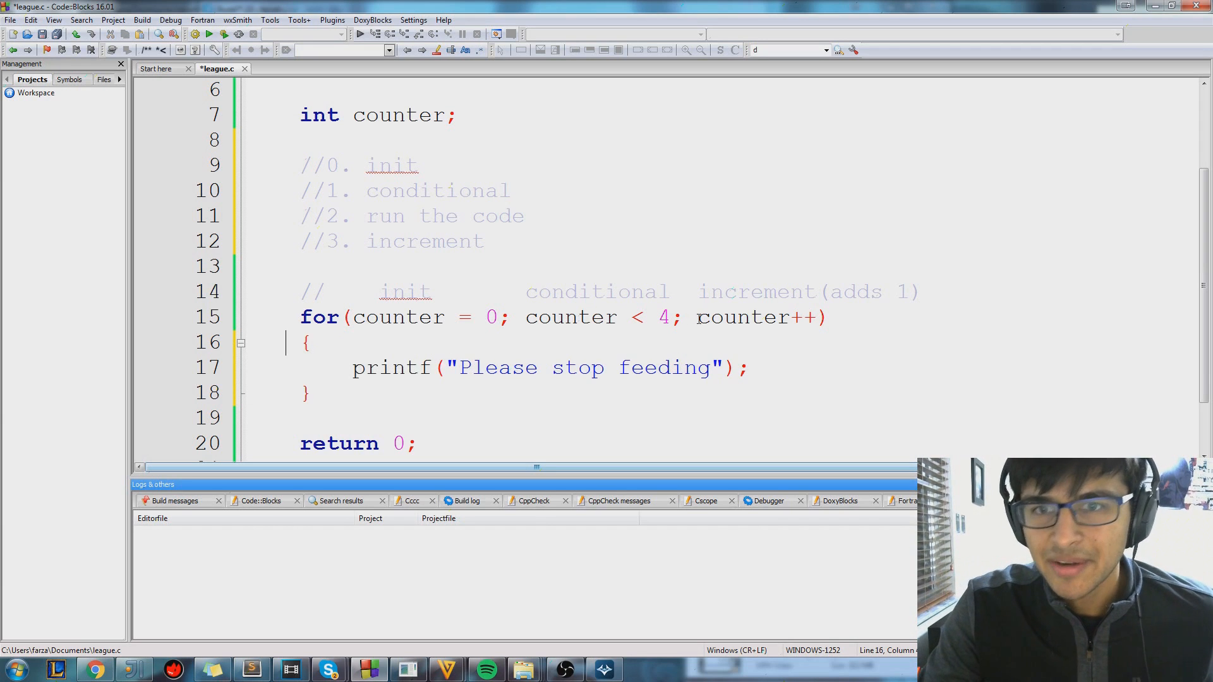
{"action": "double_click", "coordinate": [741, 318]}
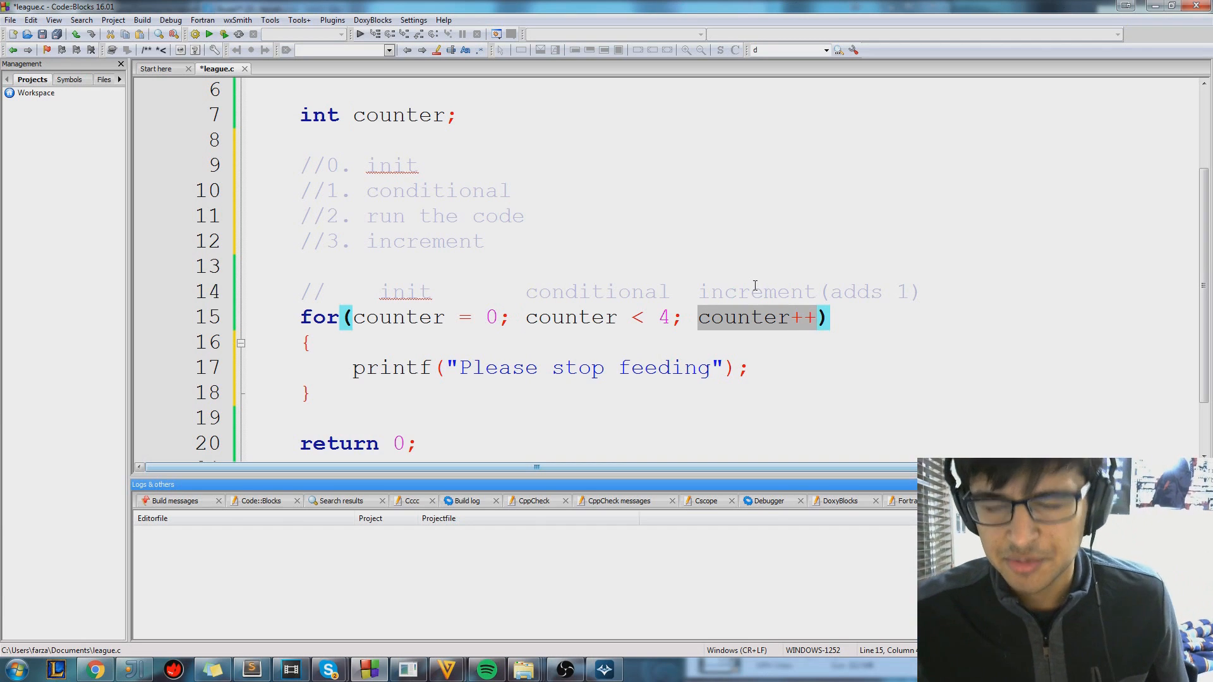
{"action": "type", "text": "counter ="}
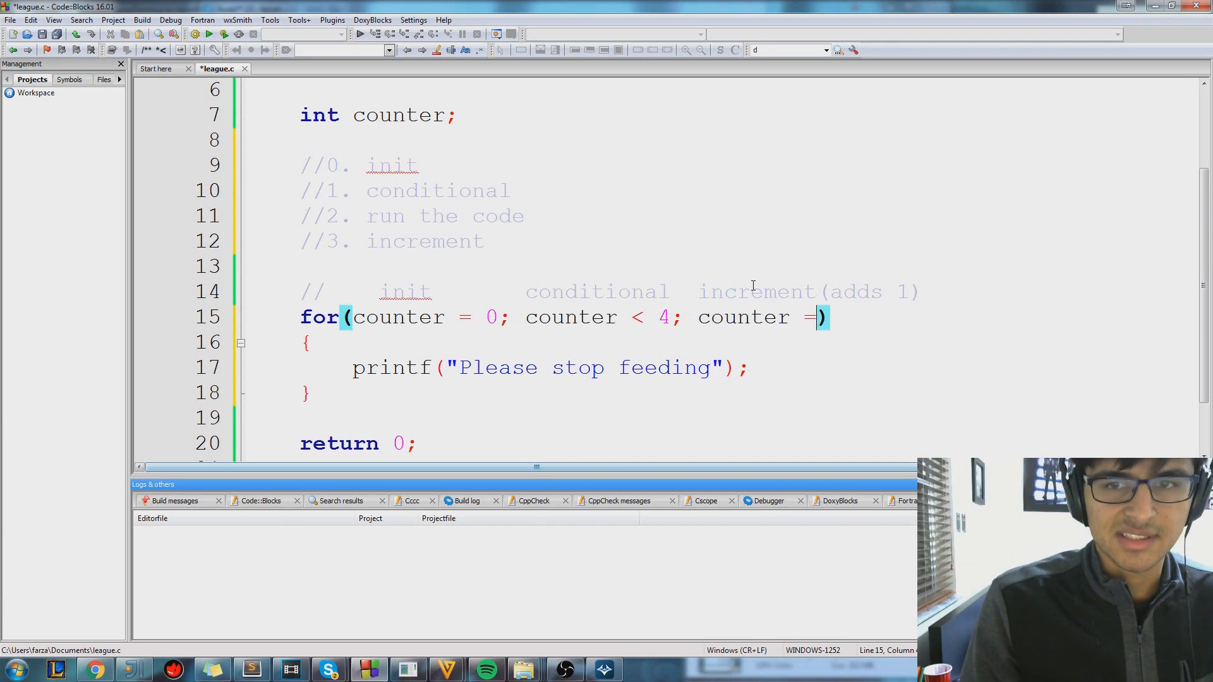
{"action": "type", "text": "counter +"}
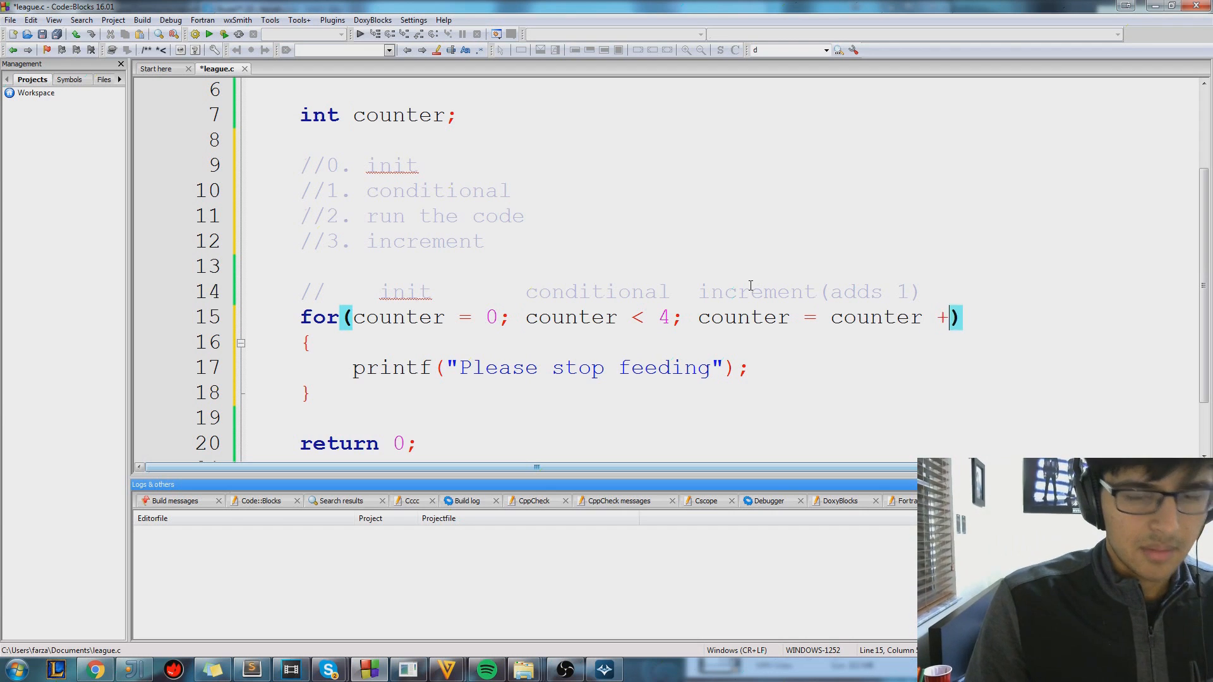
{"action": "type", "text": "1"}
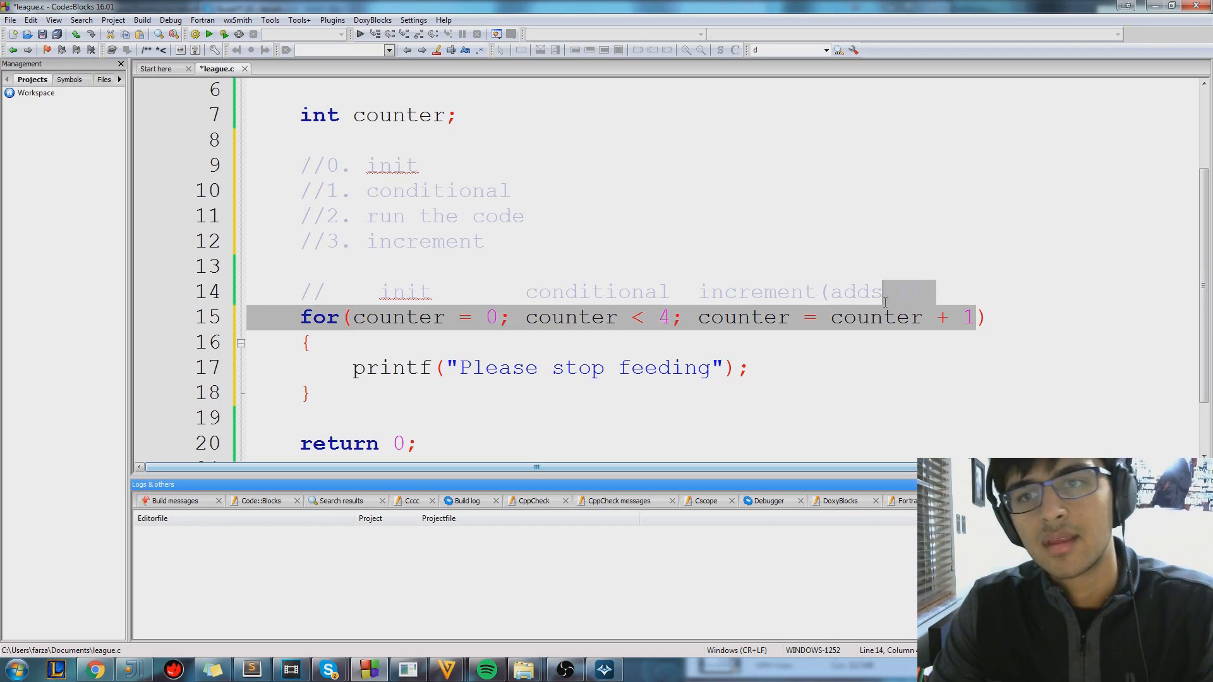
{"action": "type", "text": "counter++"}
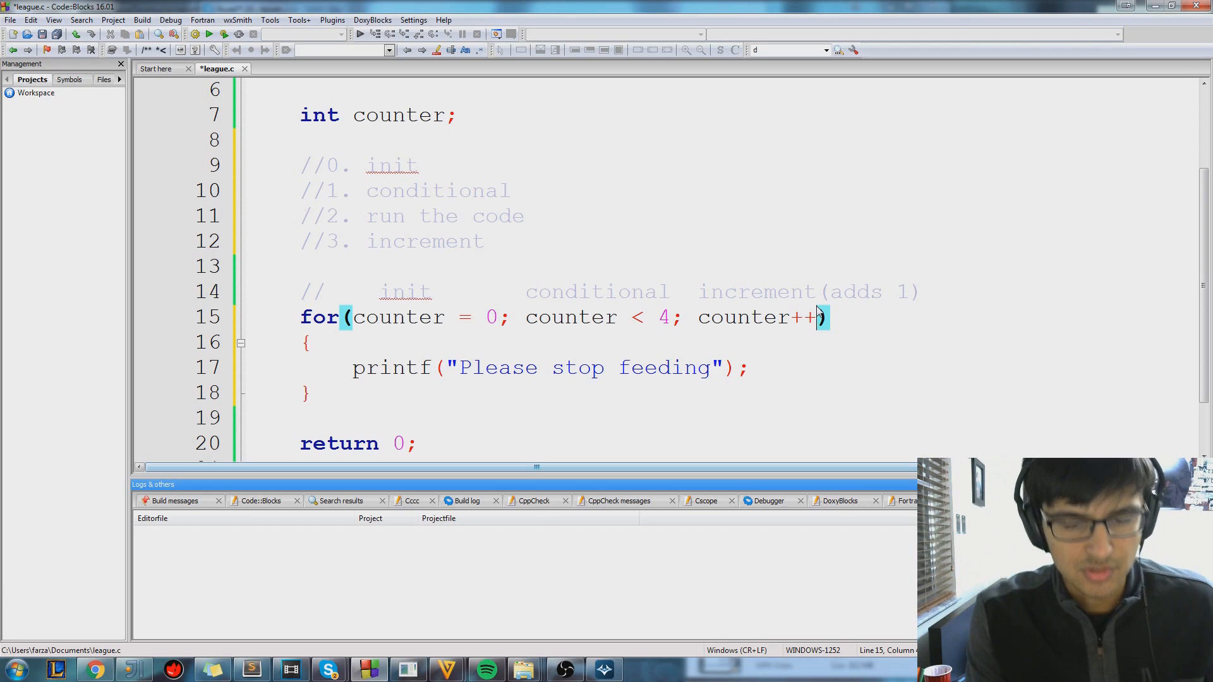
{"action": "mouse_move", "coordinate": [847, 294]}
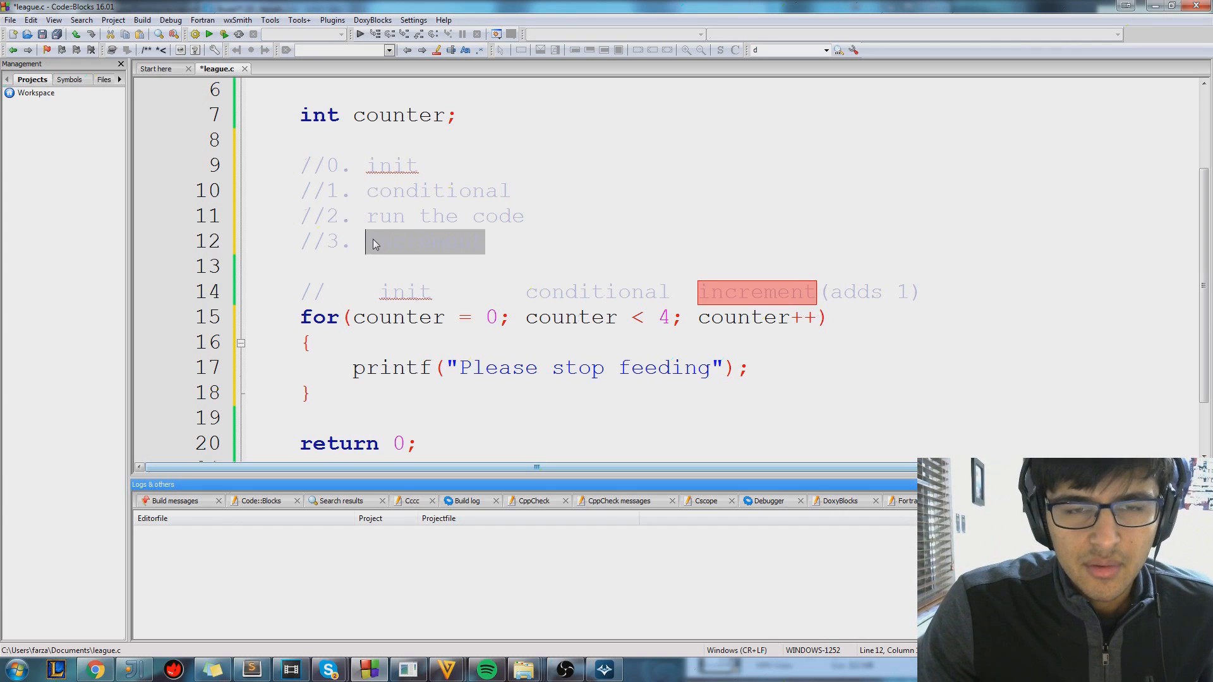
{"action": "type", "text": "increment"}
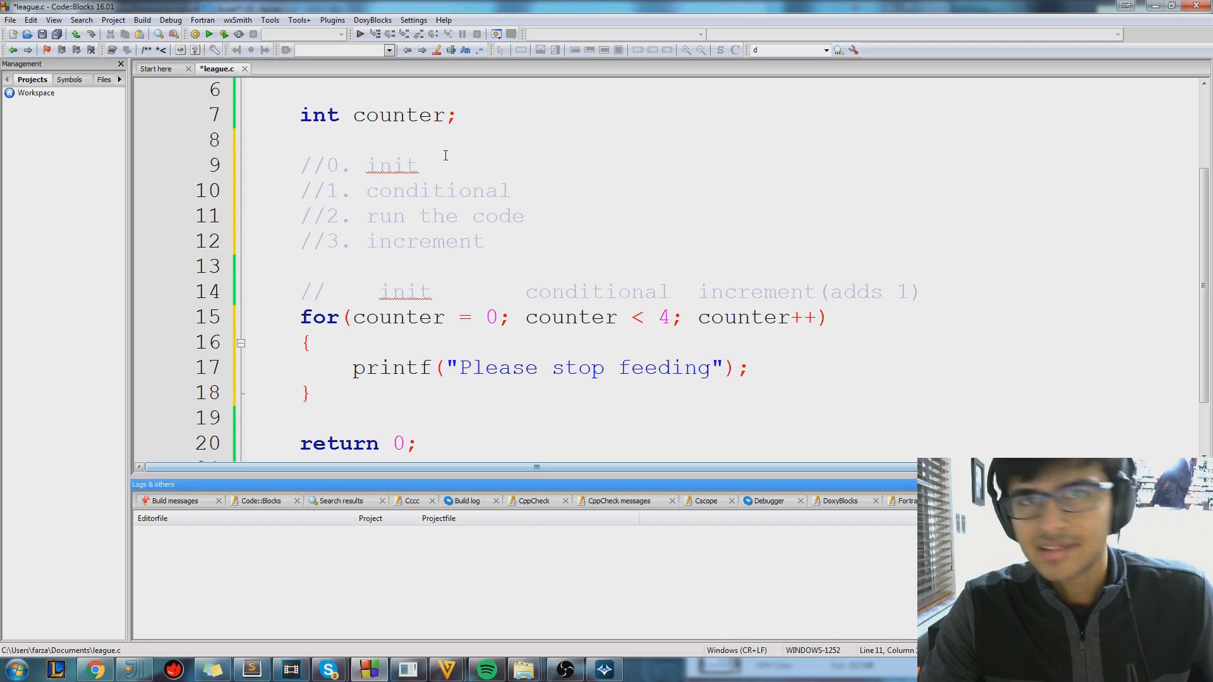
{"action": "left_click", "coordinate": [417, 165]}
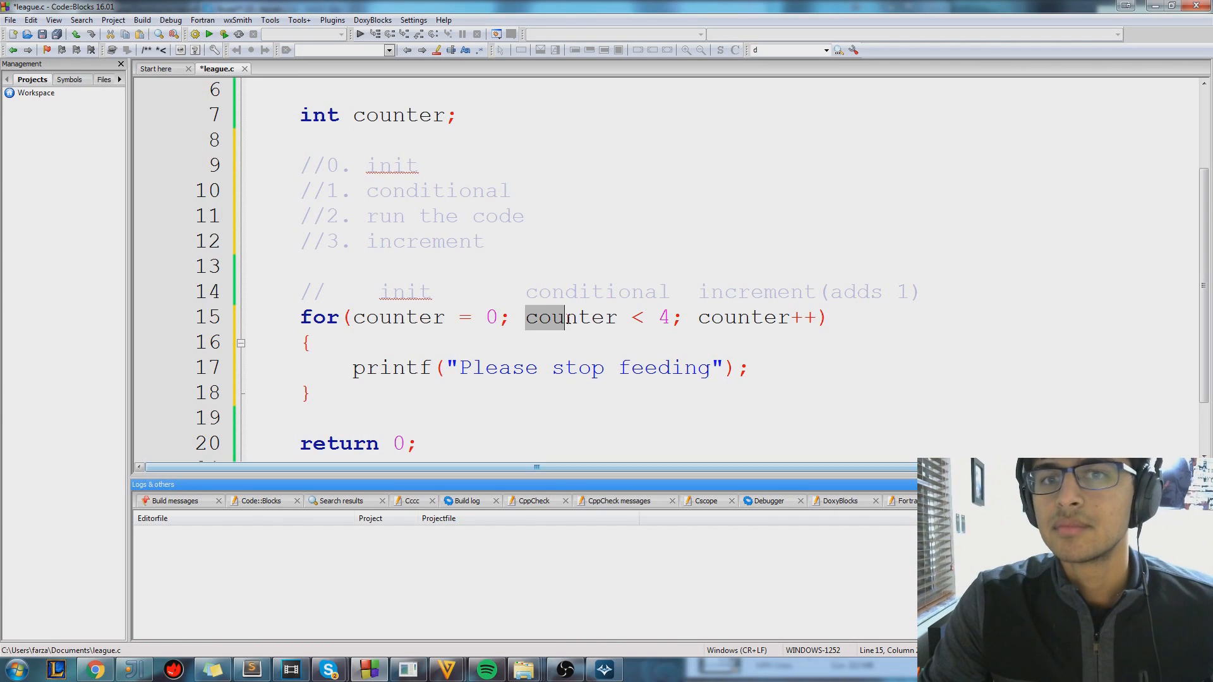
Highlight the loop's condition counter < 4, increment and body, then delete the selection
{"action": "left_click", "coordinate": [323, 393]}
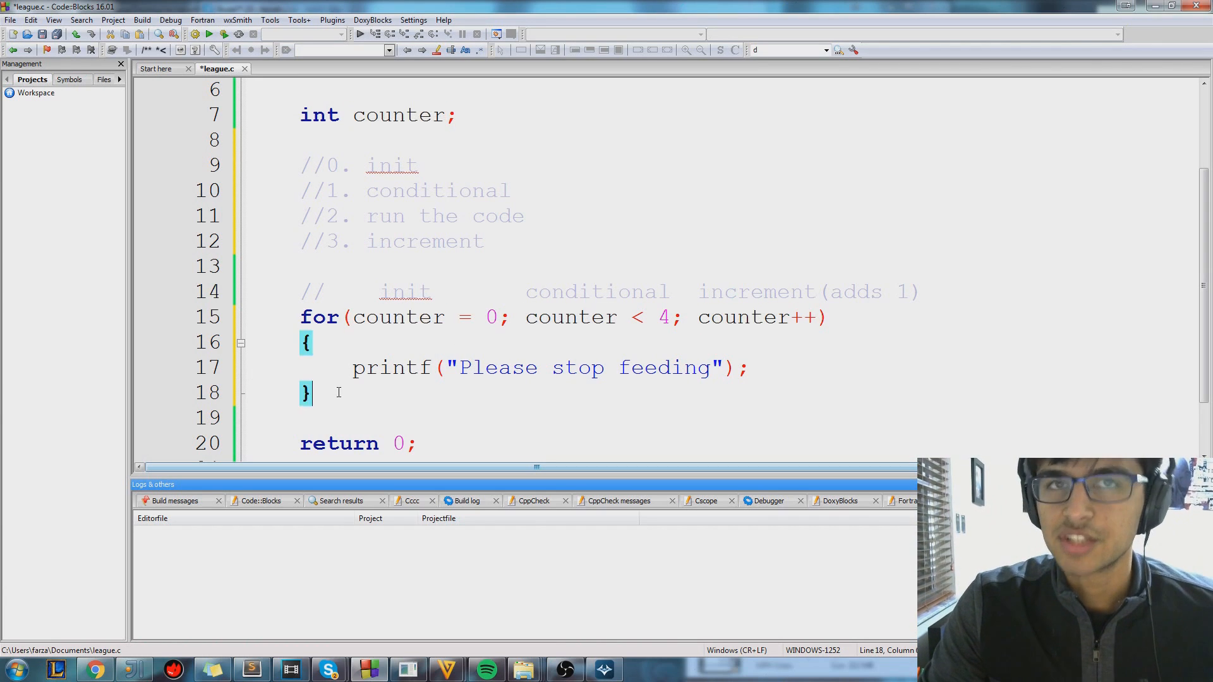
{"action": "left_click", "coordinate": [683, 317]}
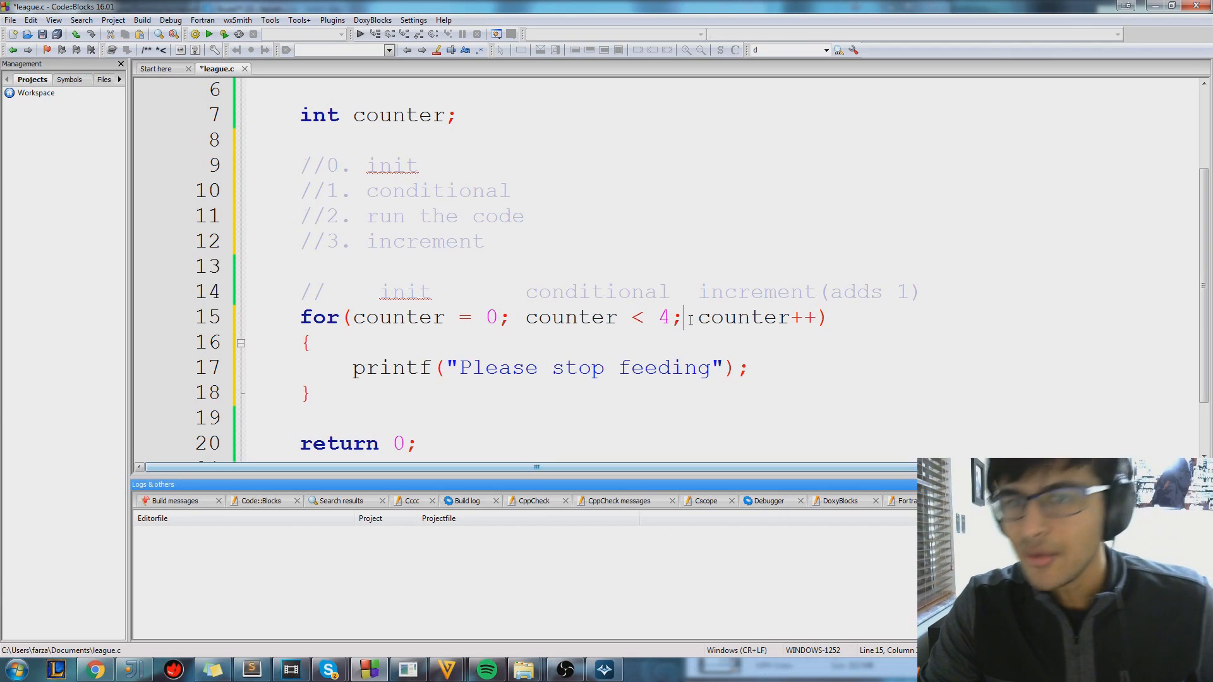
{"action": "double_click", "coordinate": [755, 317]}
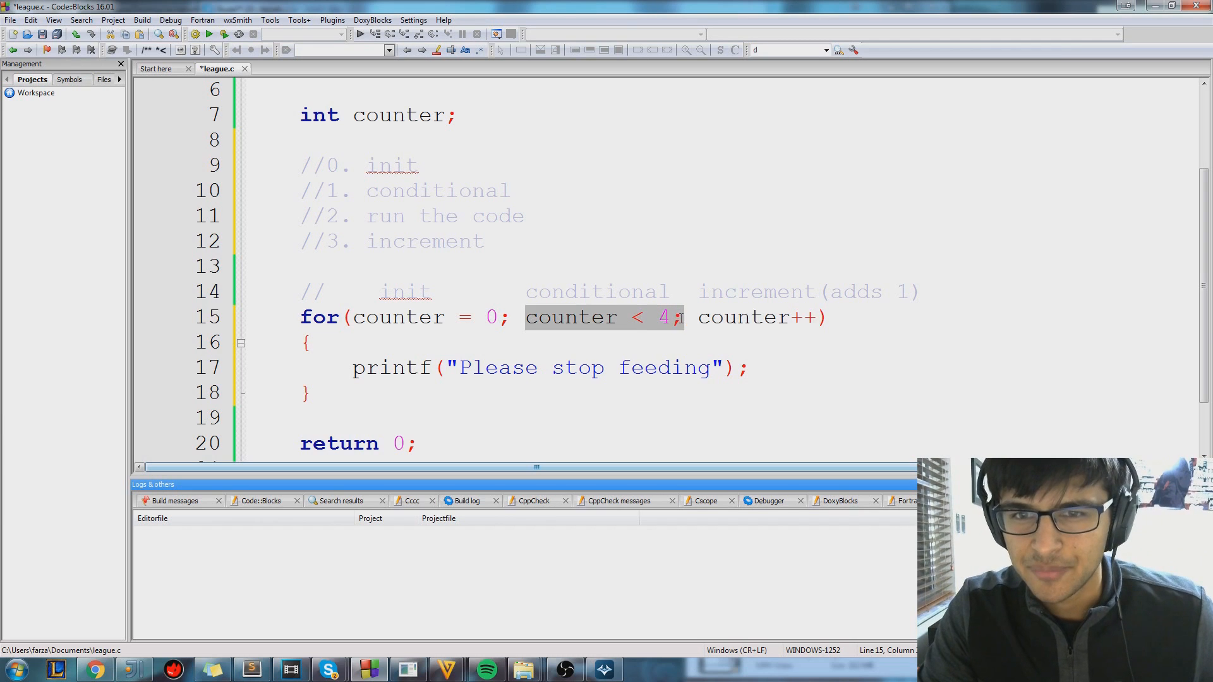
{"action": "mouse_move", "coordinate": [615, 321]}
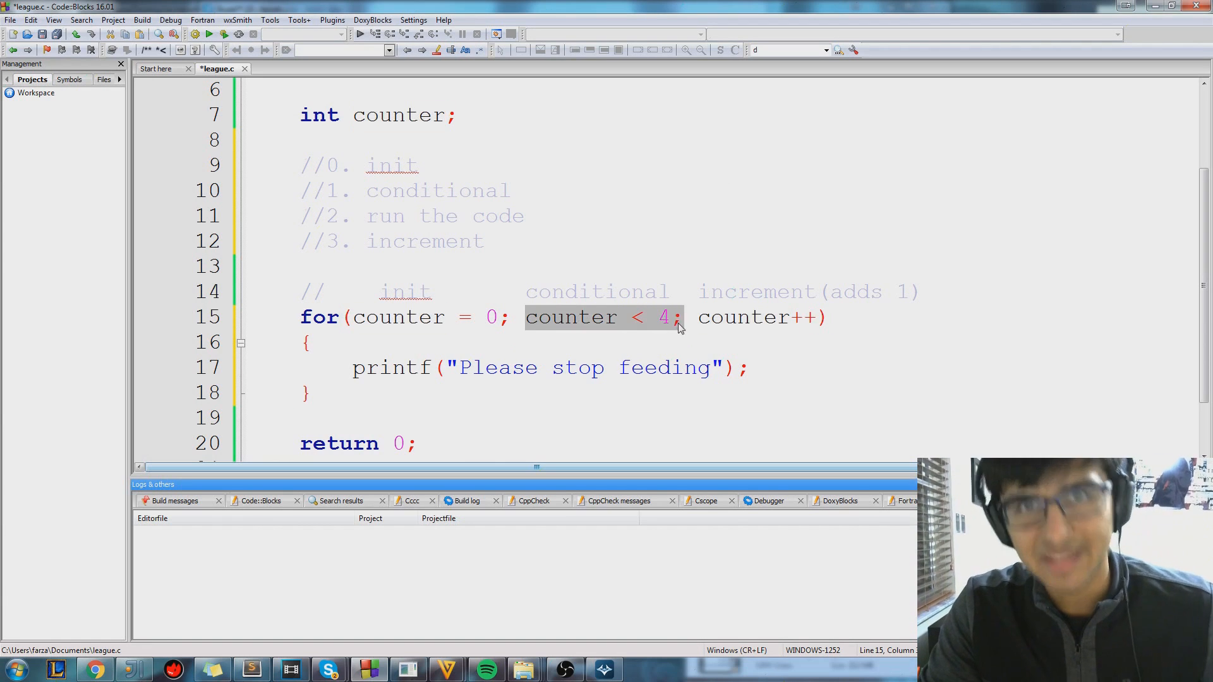
{"action": "left_click", "coordinate": [520, 317]}
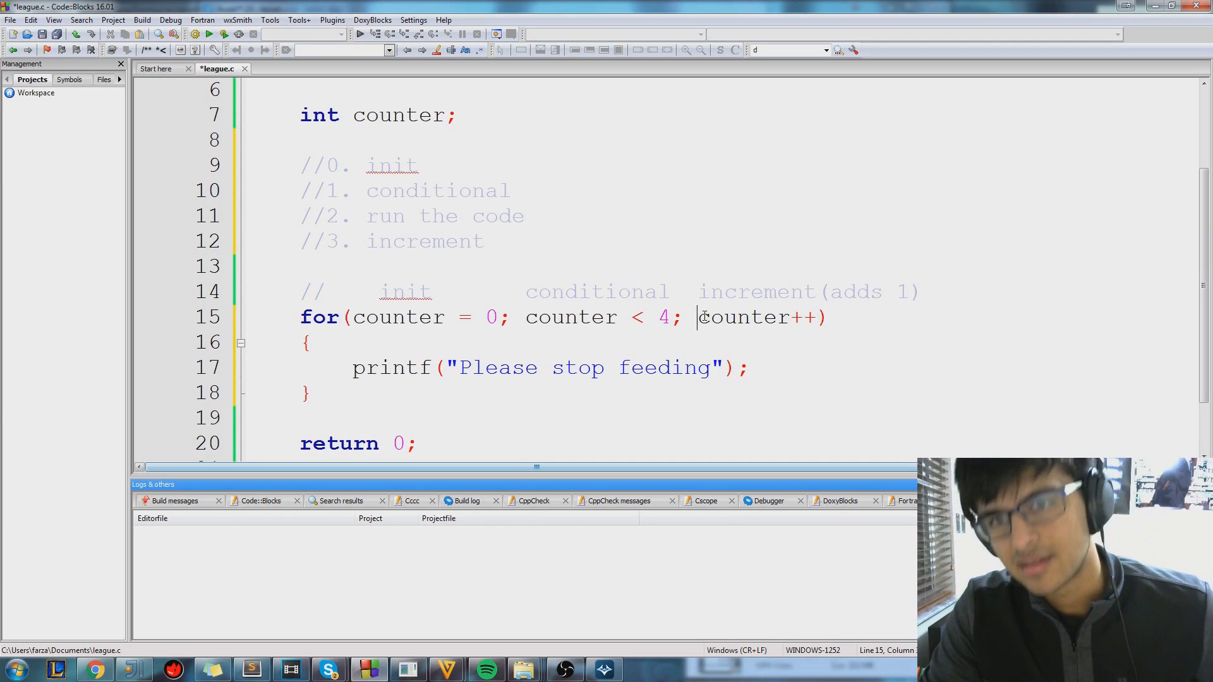
{"action": "double_click", "coordinate": [761, 317]}
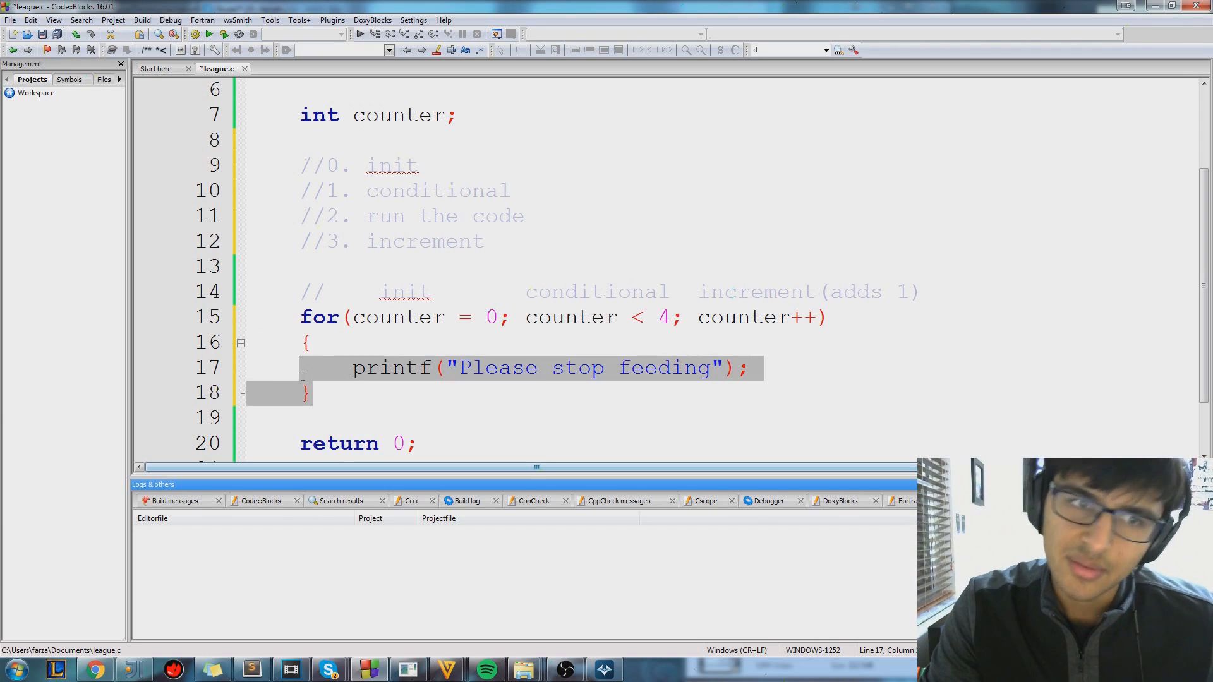
{"action": "left_click", "coordinate": [513, 317]}
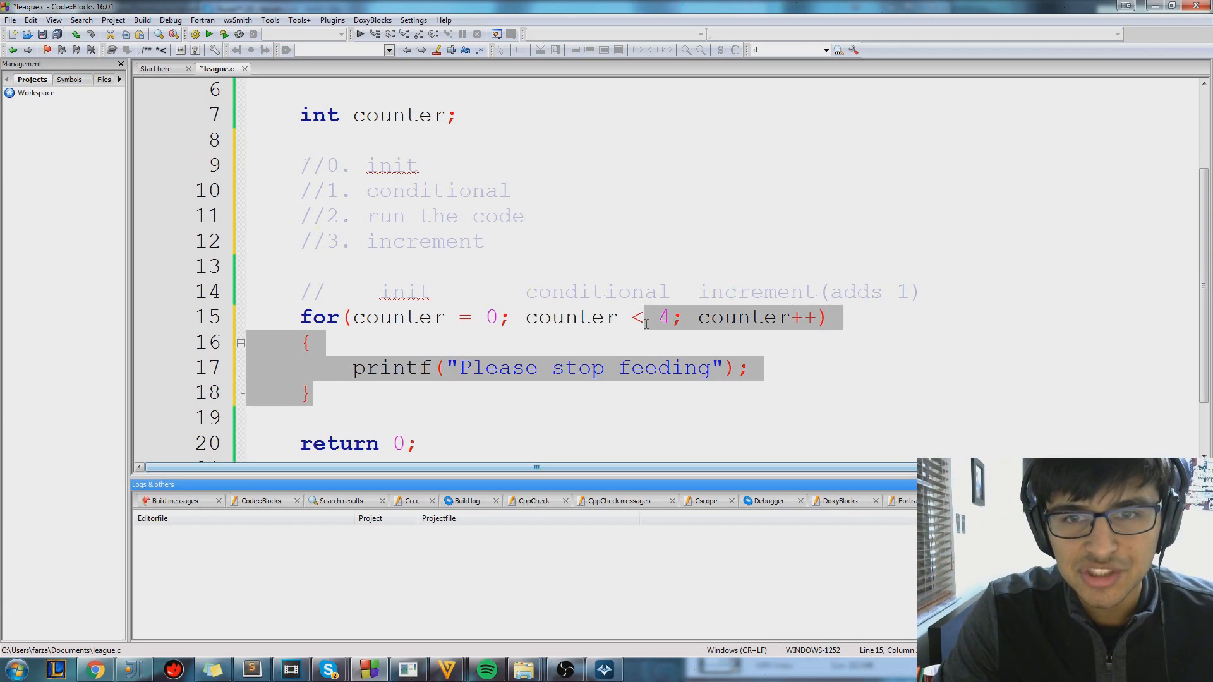
{"action": "key", "text": "Delete"}
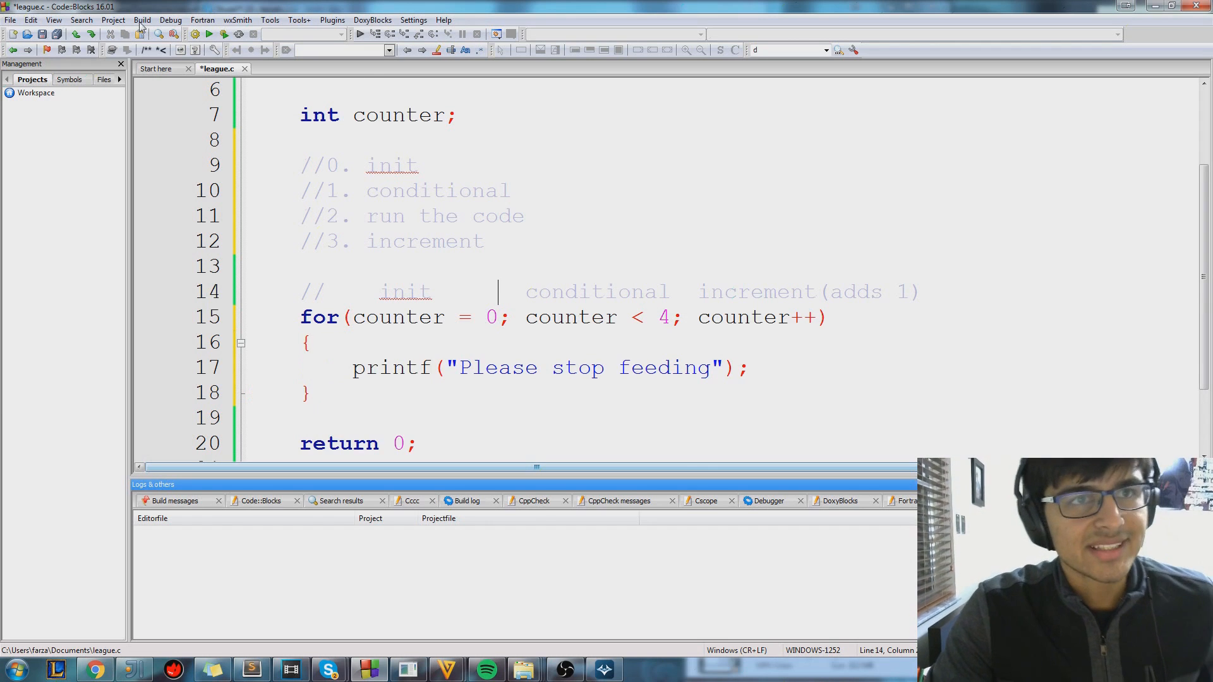
Build and run league.c, showing four run-together messages, then close the console
{"action": "left_click", "coordinate": [141, 19]}
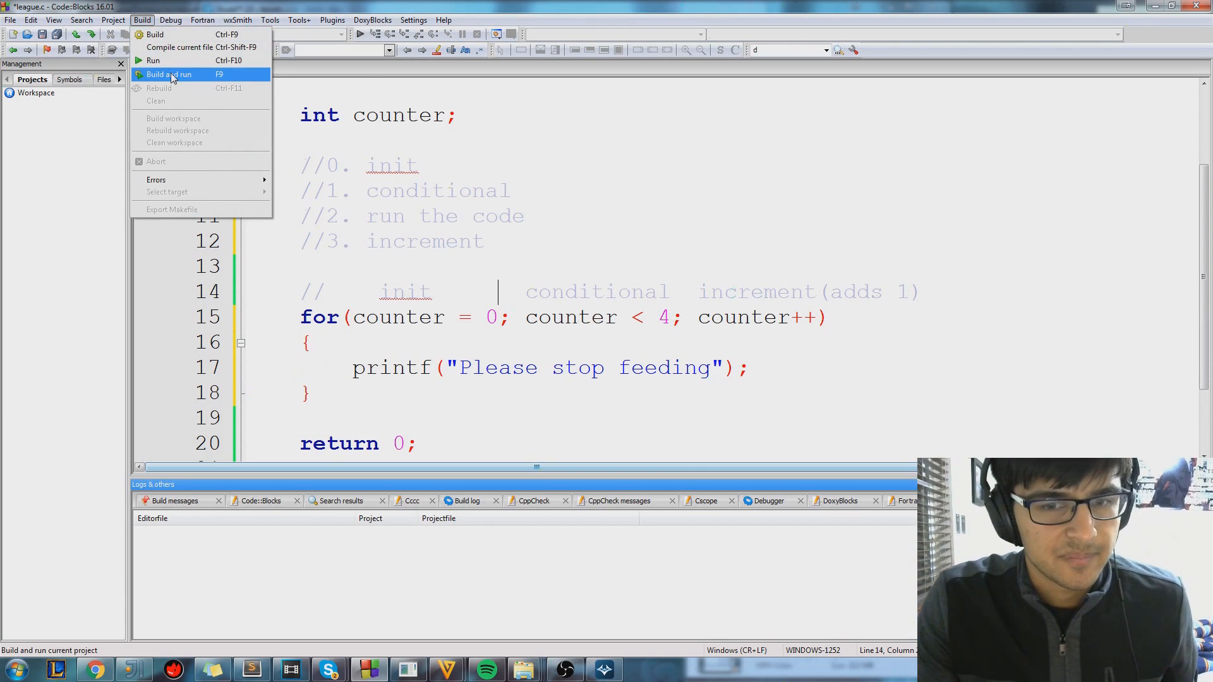
{"action": "left_click", "coordinate": [168, 75]}
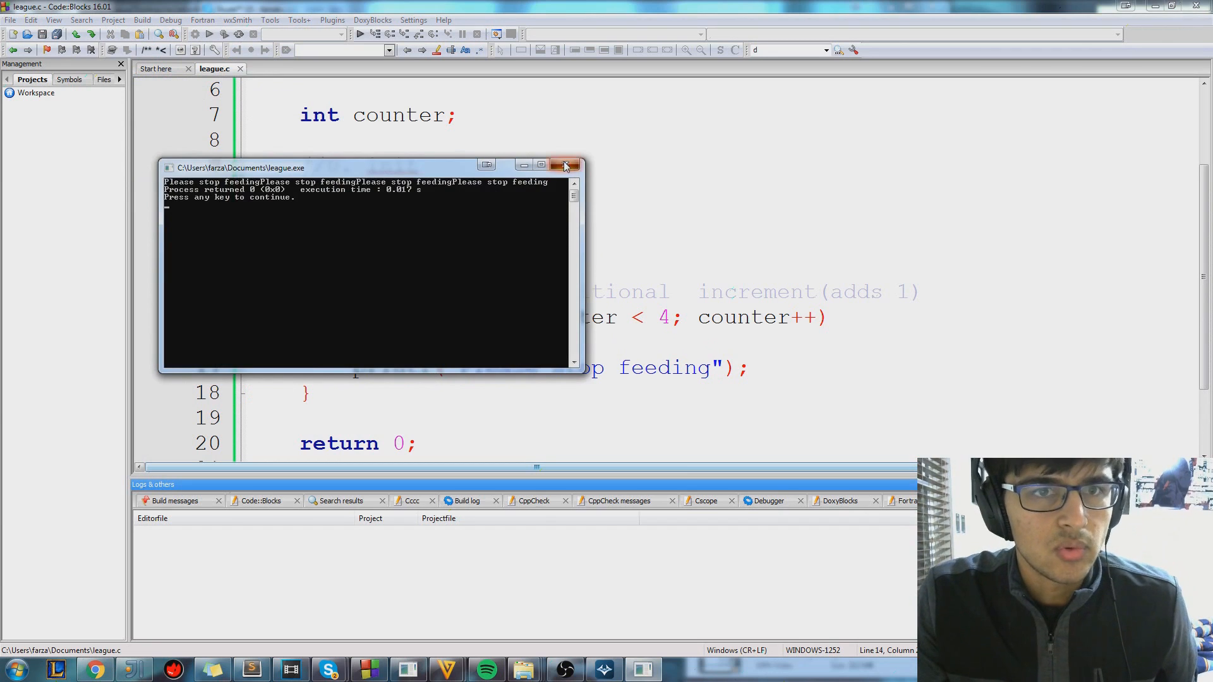
{"action": "left_click", "coordinate": [565, 166]}
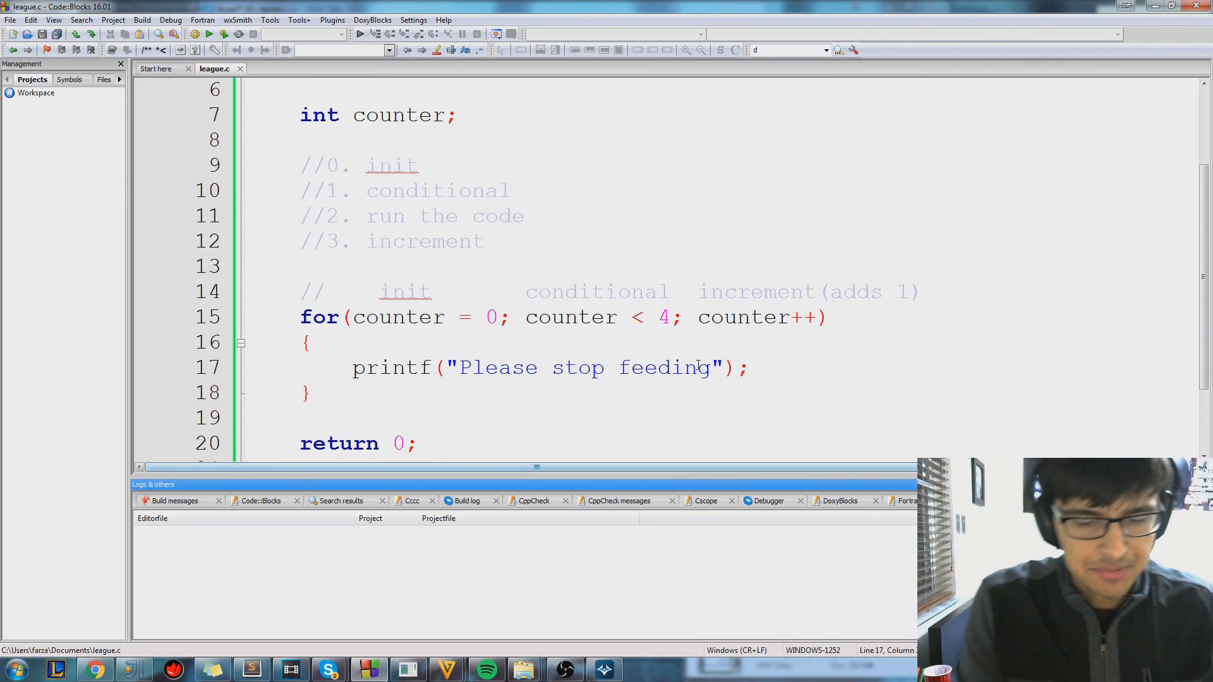
Add \n to the Please stop feeding string, rerun, and close the console
{"action": "type", "text": "\\n"}
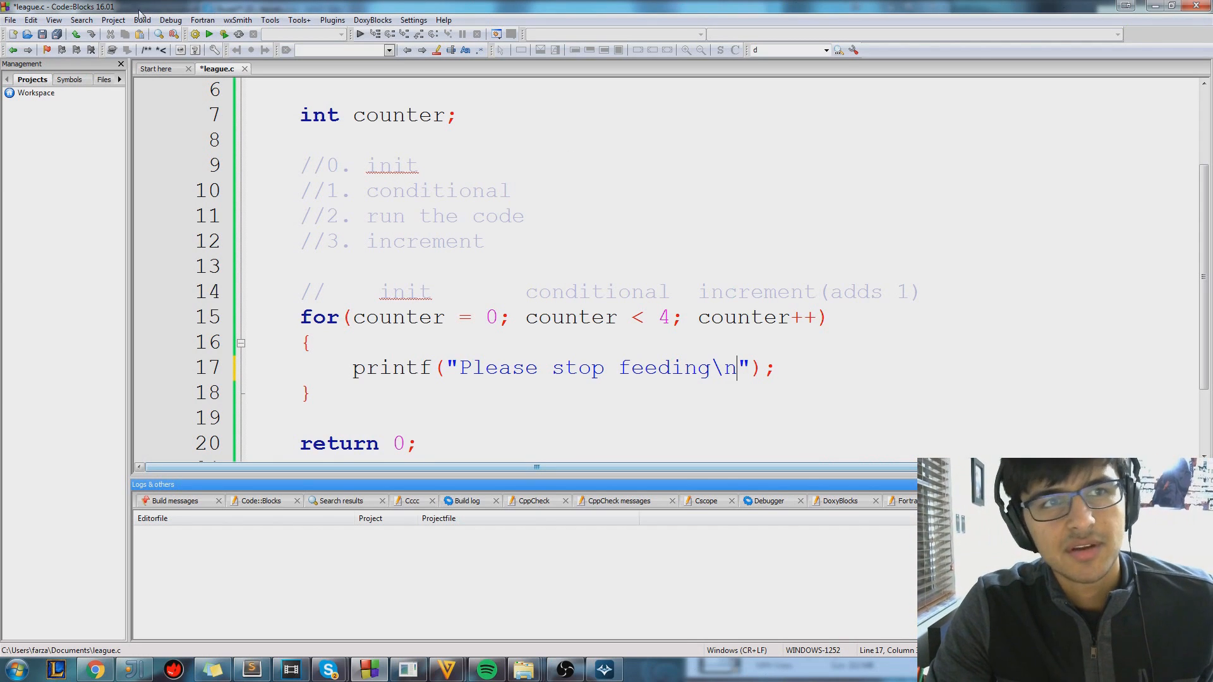
{"action": "mouse_move", "coordinate": [151, 27]}
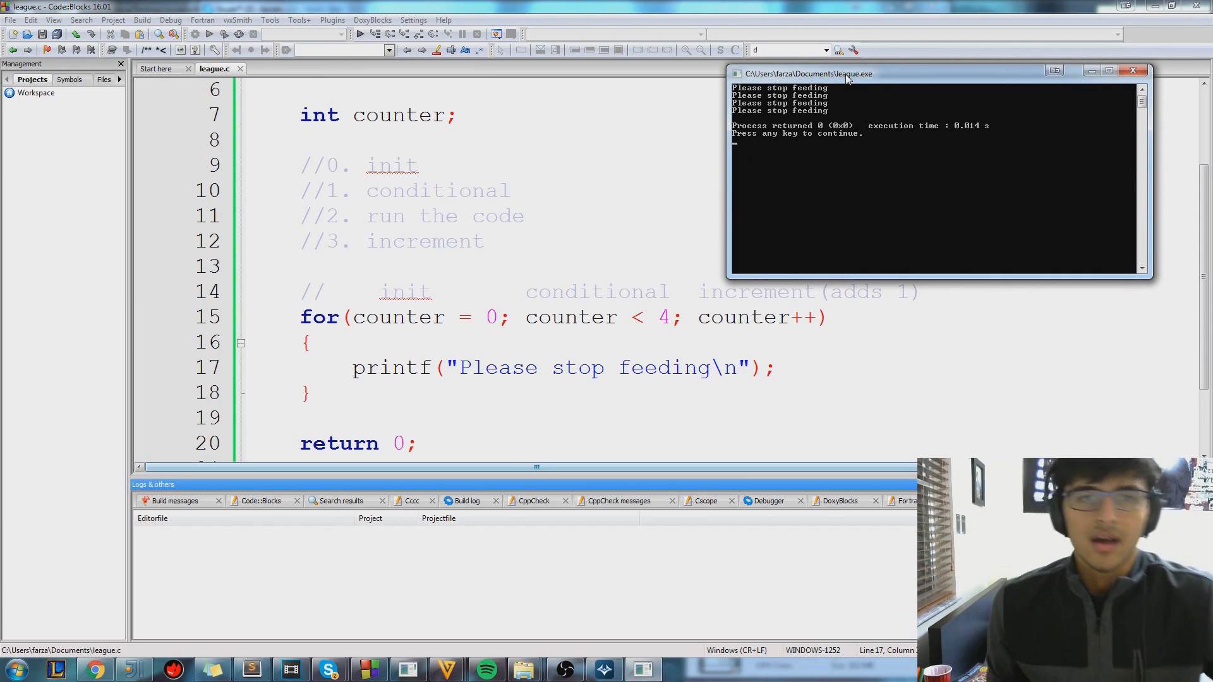
{"action": "left_click", "coordinate": [1134, 69]}
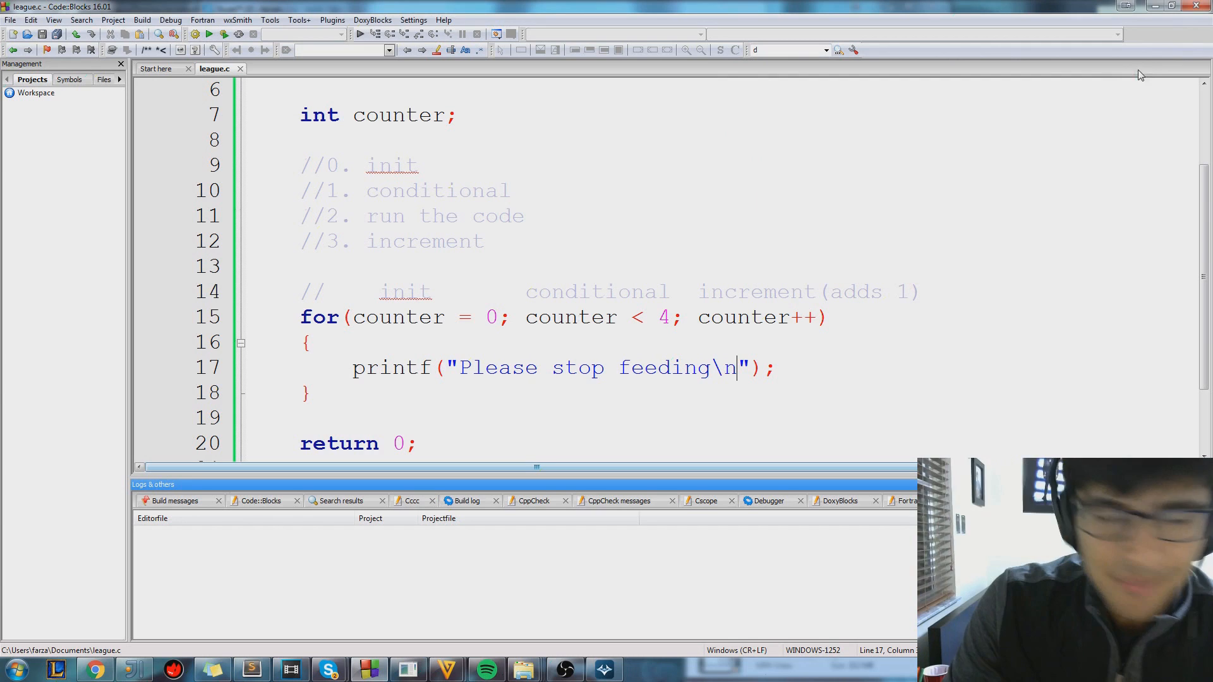
{"action": "mouse_move", "coordinate": [702, 209]}
{"action": "type", "text": "pri"}
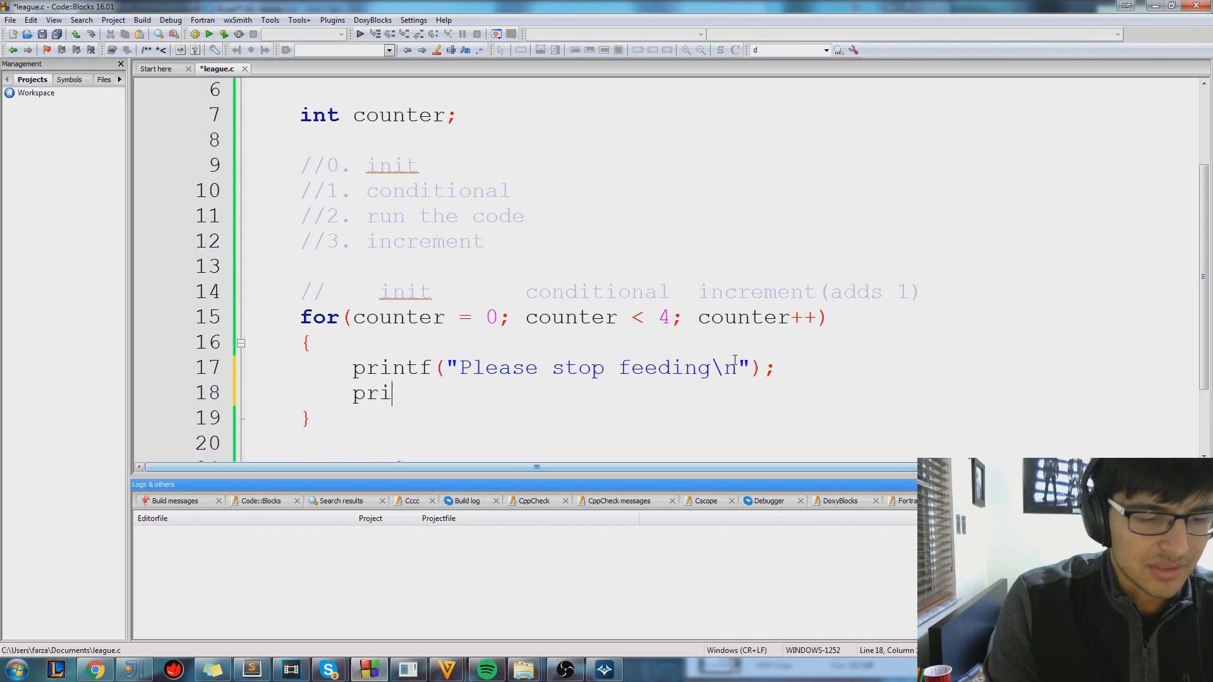
Add printf("They won't stop feeding\n"); after the first printf in the loop
{"action": "type", "text": "ntf(\"T"}
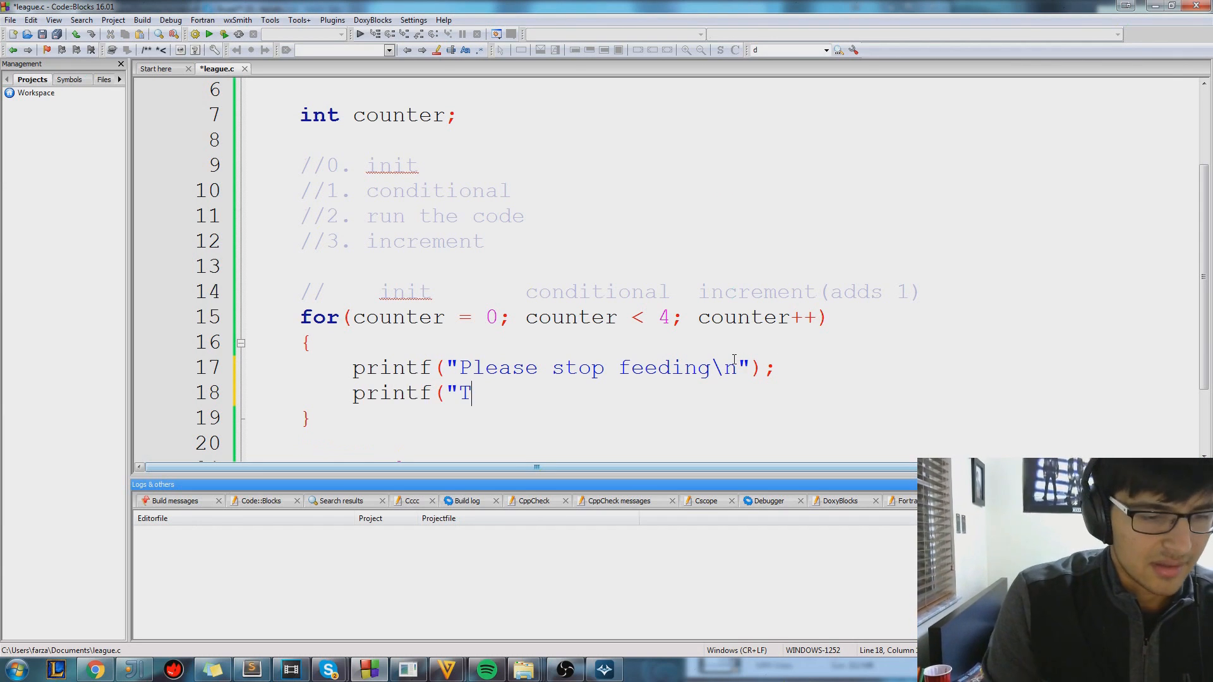
{"action": "type", "text": "hey won'"}
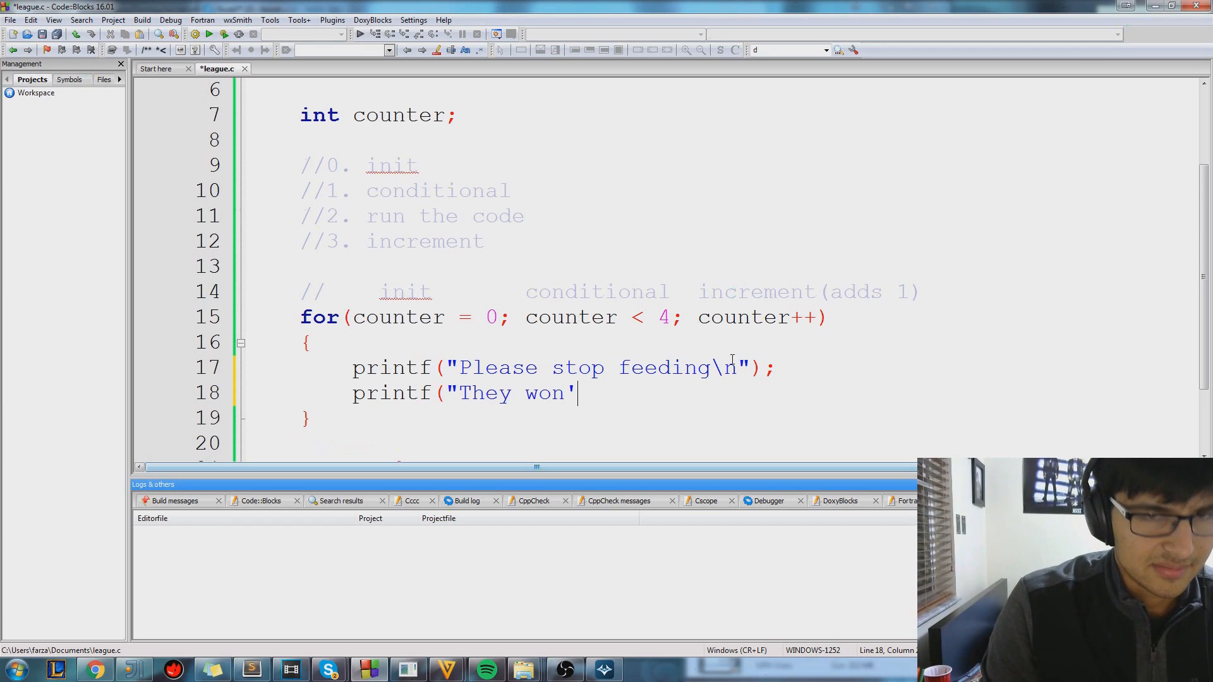
{"action": "type", "text": "t stop fee"}
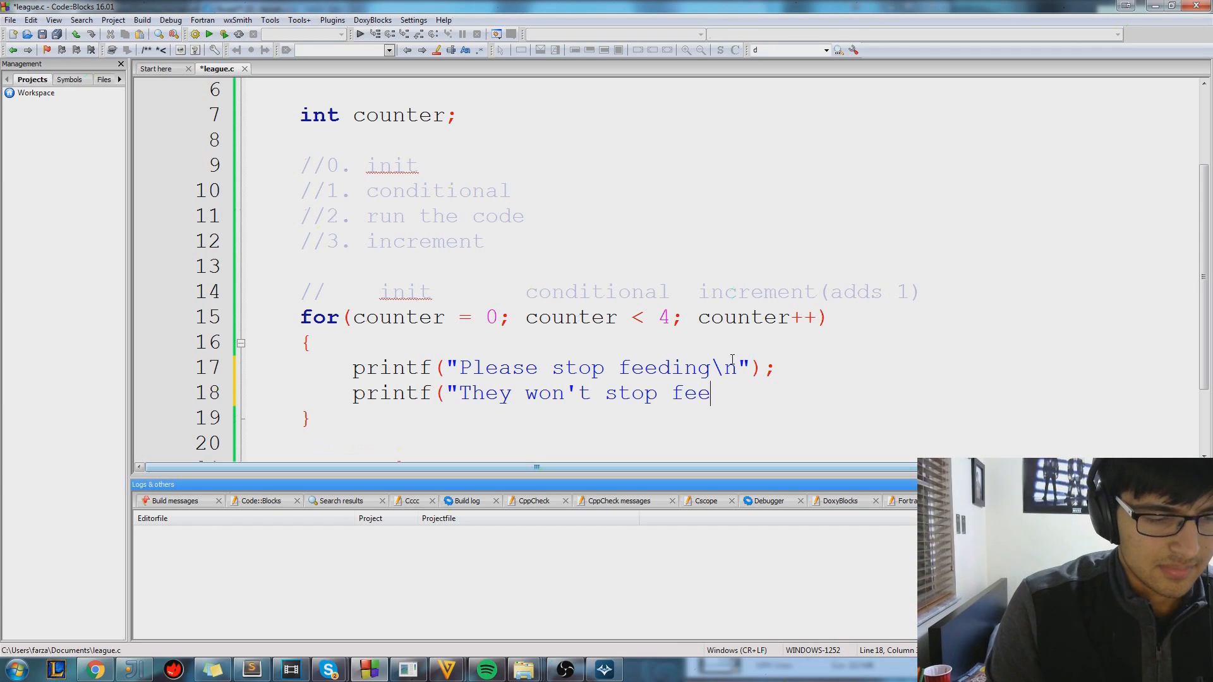
{"action": "type", "text": "ding\\m"}
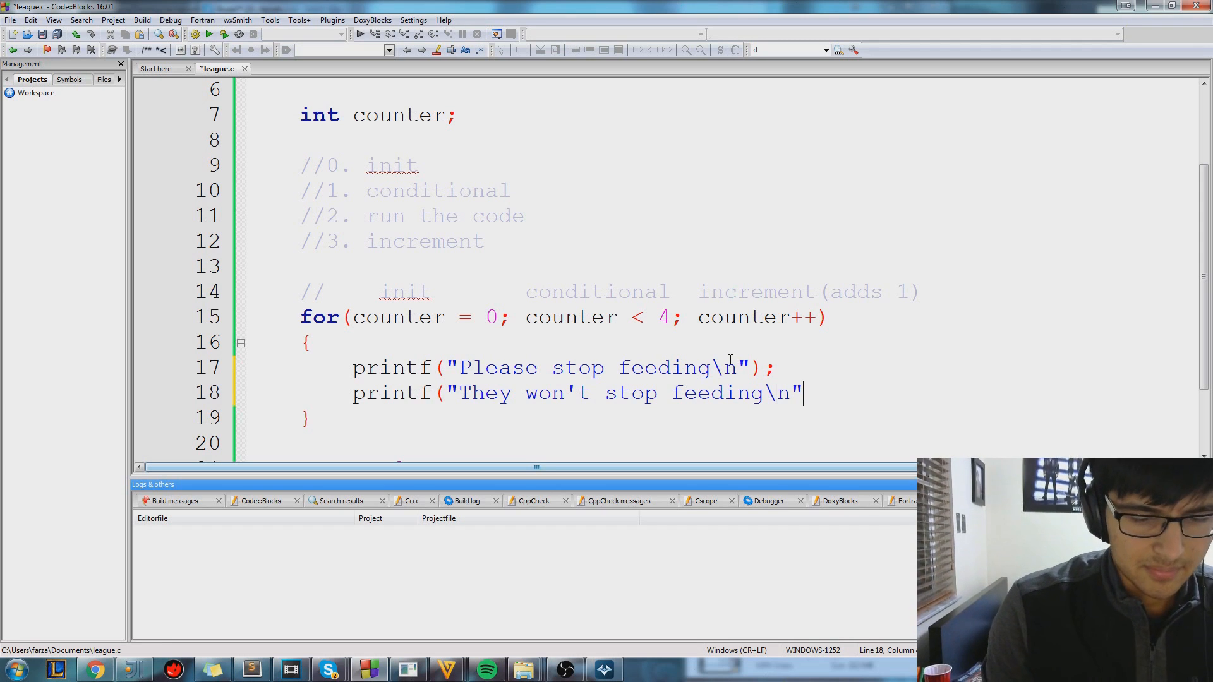
{"action": "type", "text": ");"}
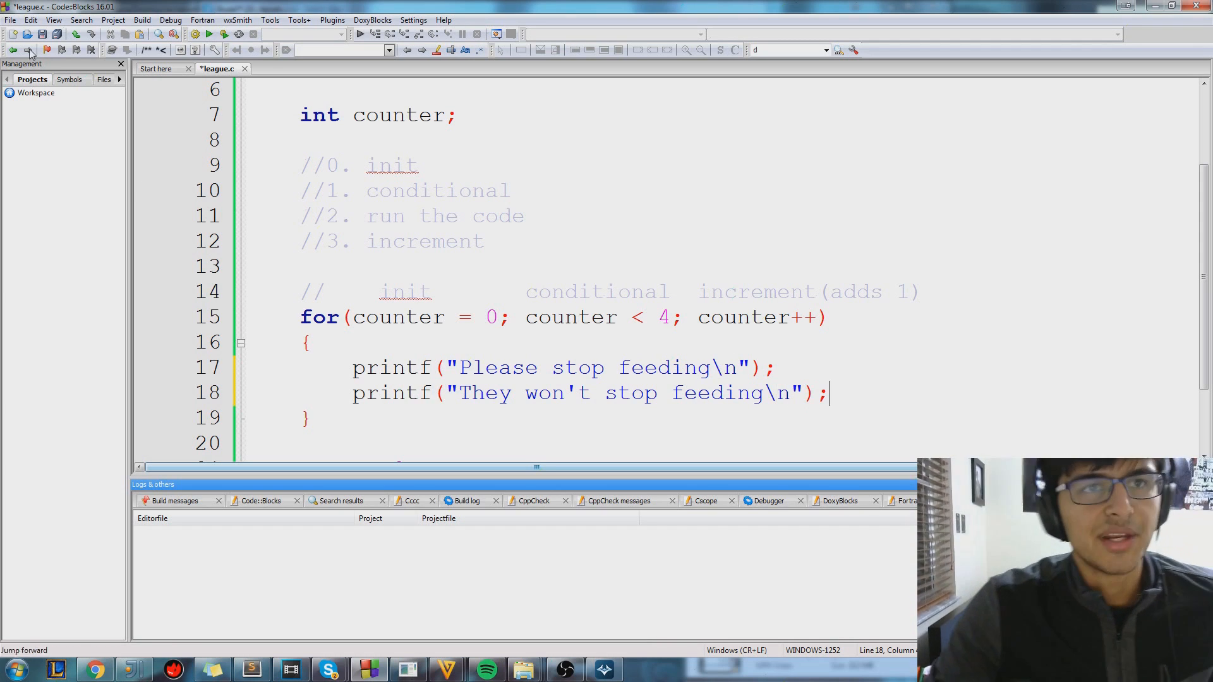
{"action": "left_click", "coordinate": [141, 20]}
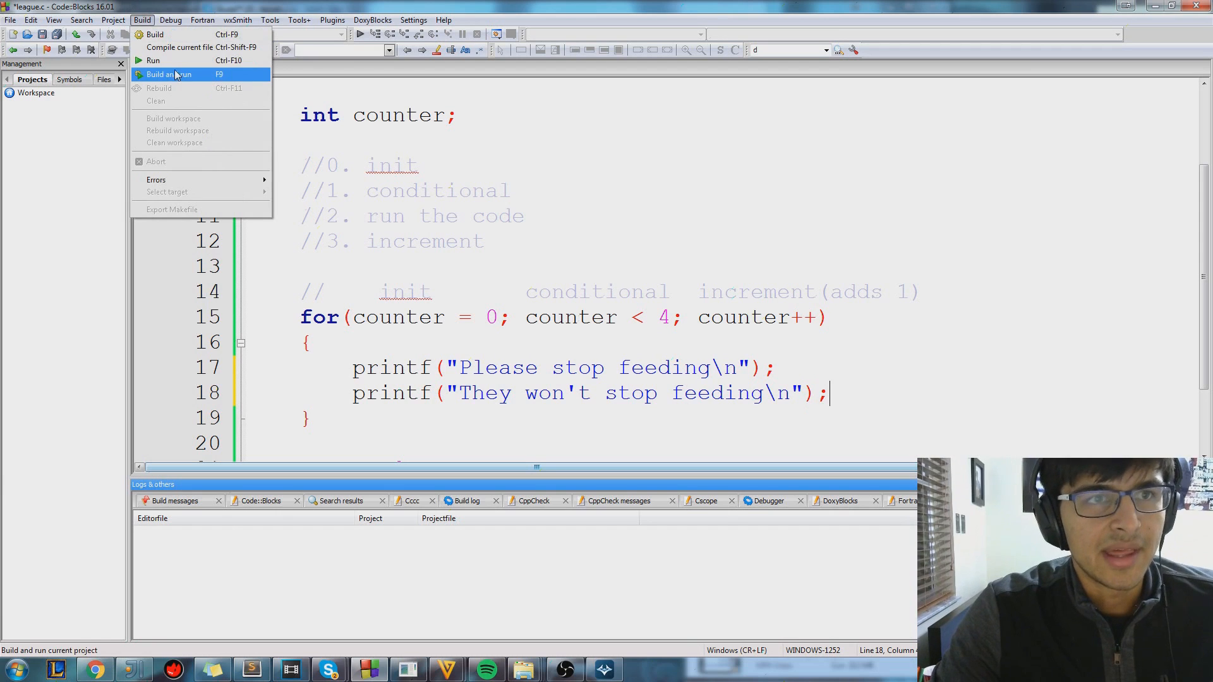
Build and run the program with both printf messages in the loop
{"action": "left_click", "coordinate": [169, 74]}
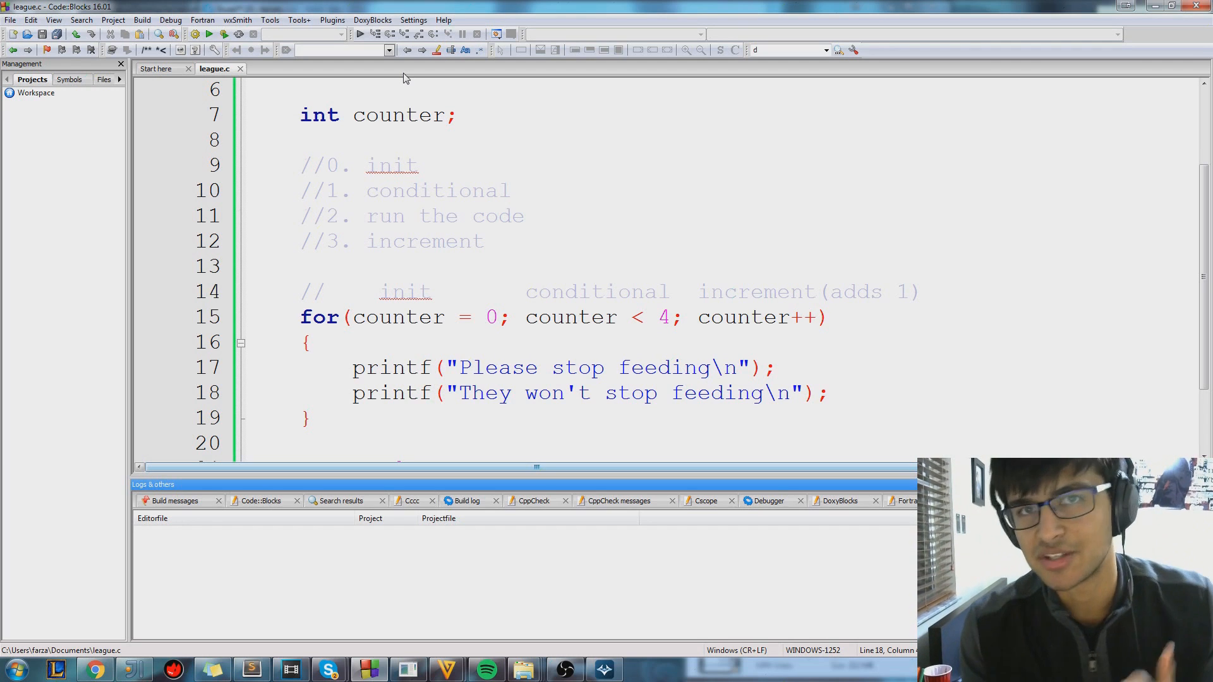
{"action": "left_click", "coordinate": [317, 417]}
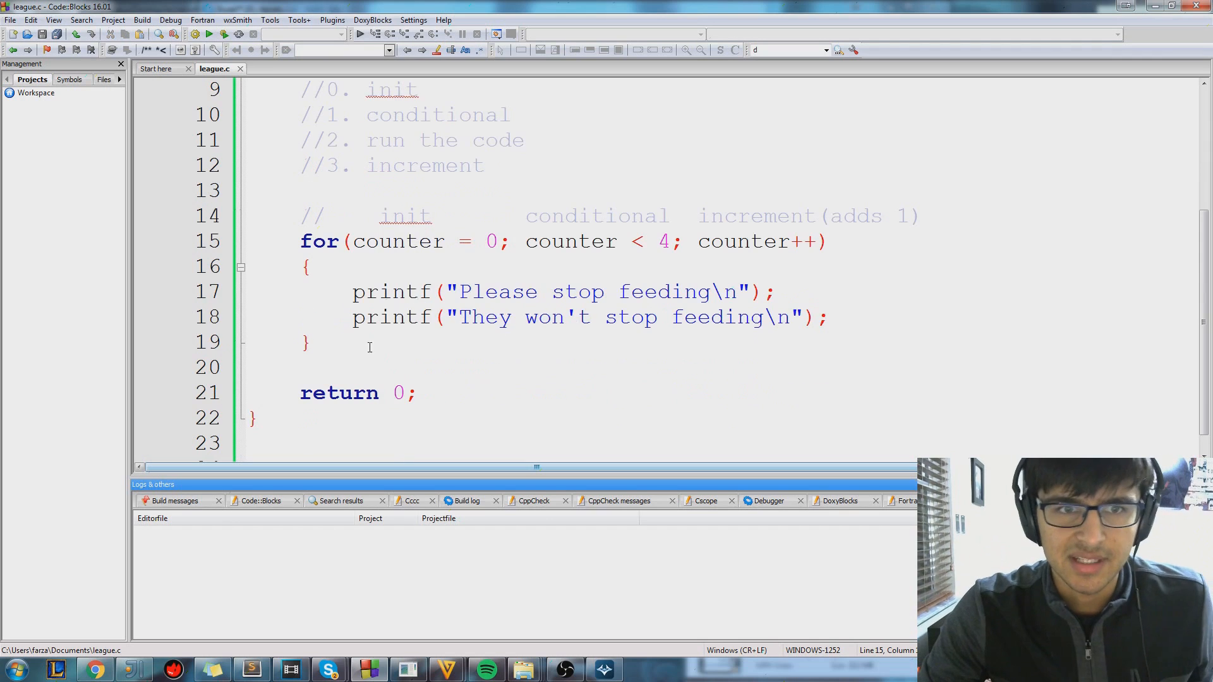
{"action": "left_click", "coordinate": [363, 369]}
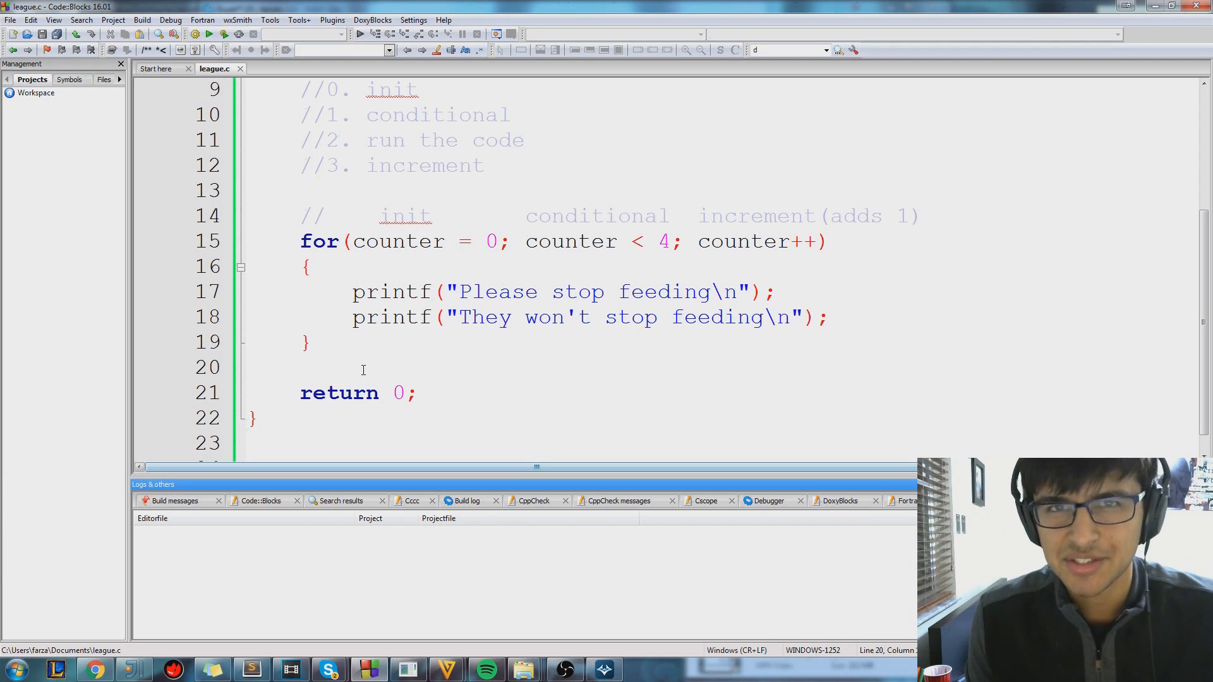
{"action": "left_click", "coordinate": [442, 292]}
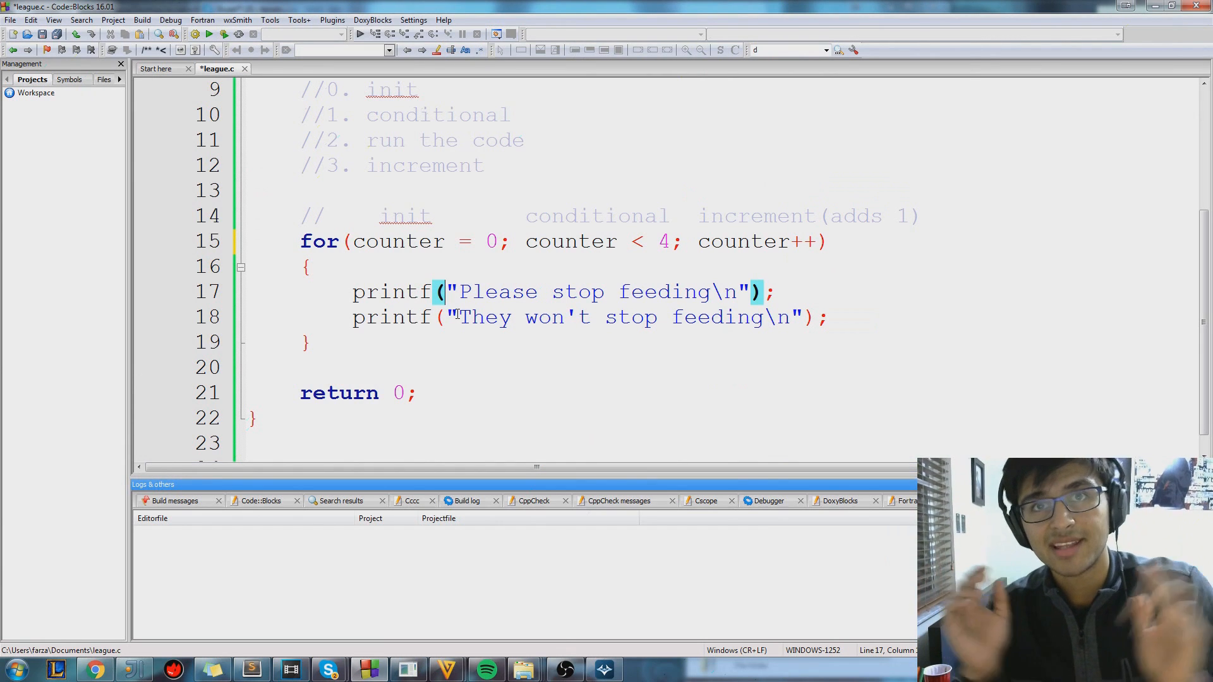